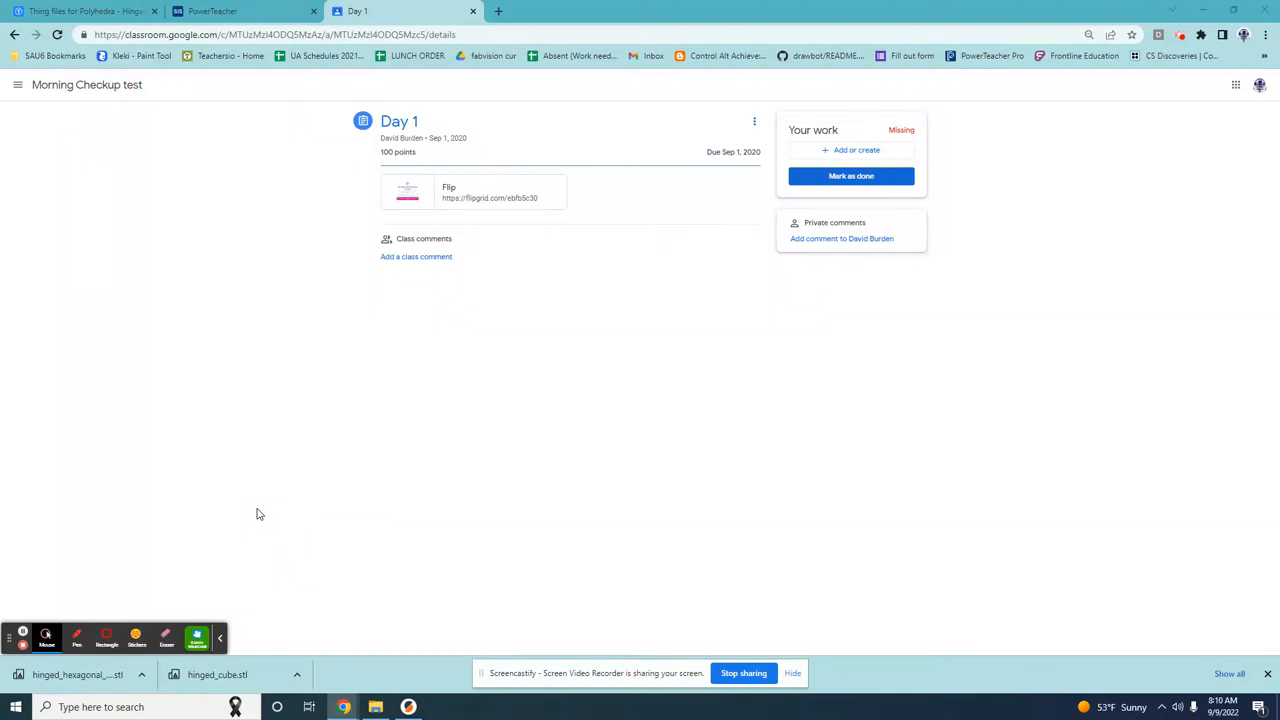
{"action": "mouse_move", "coordinate": [298, 228]}
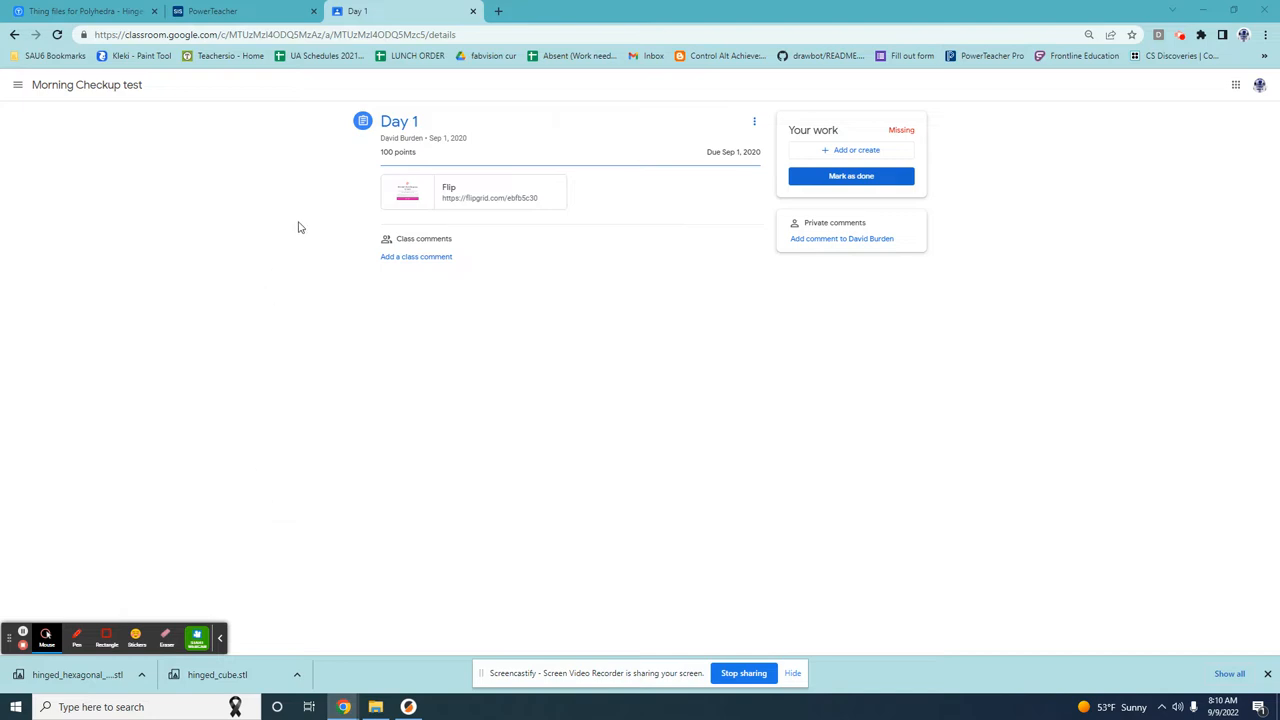
{"action": "mouse_move", "coordinate": [476, 396]}
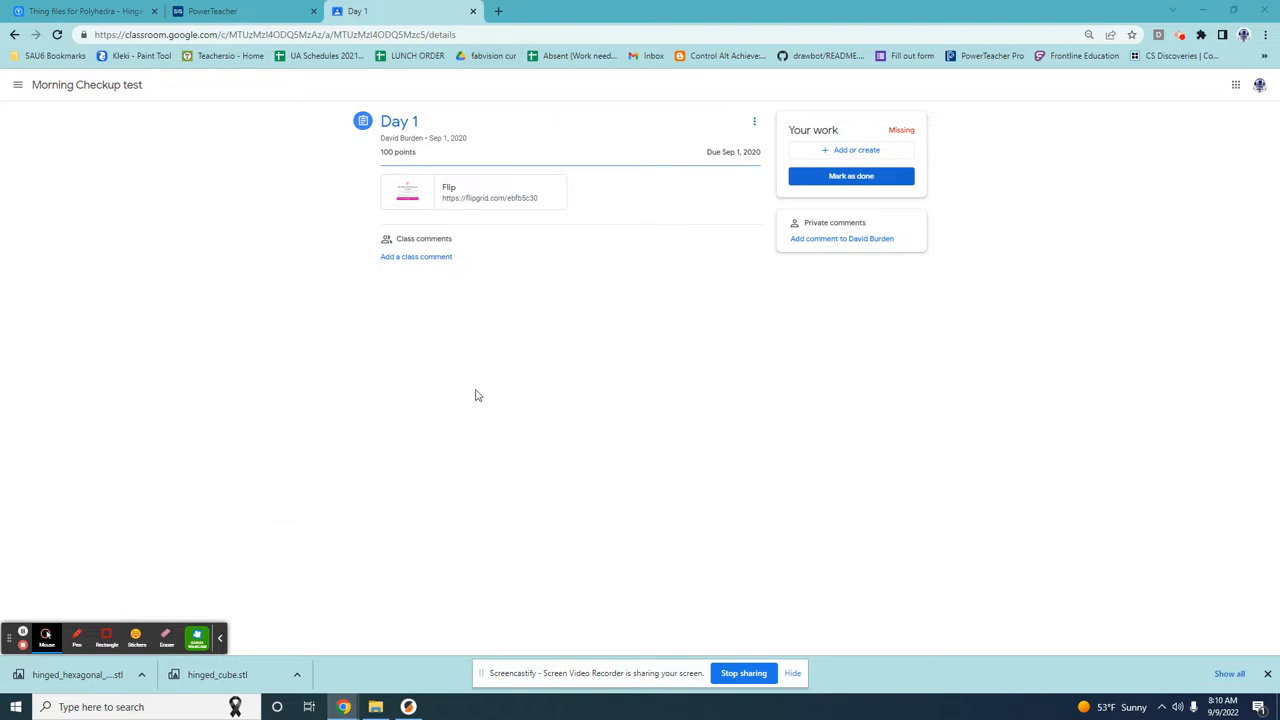
{"action": "mouse_move", "coordinate": [380, 452]}
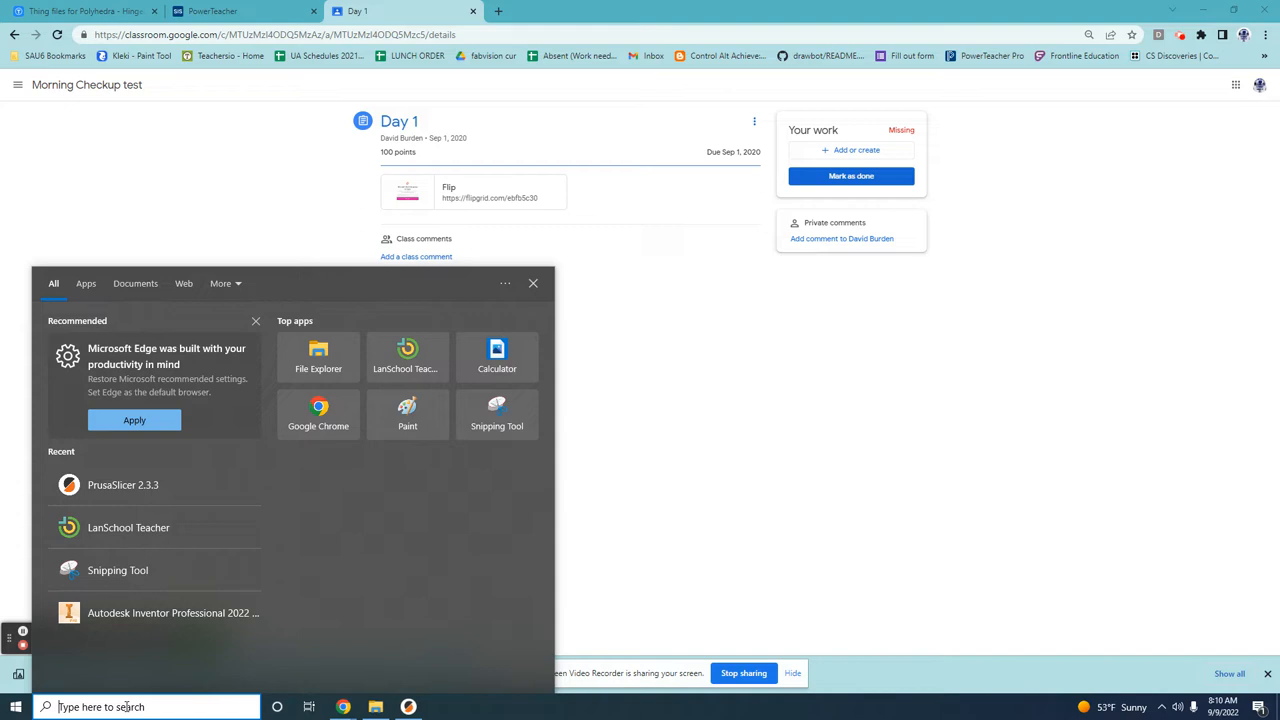
Search Windows for 'snipo' to surface Snipping Tool as the best match
{"action": "type", "text": "snipo"}
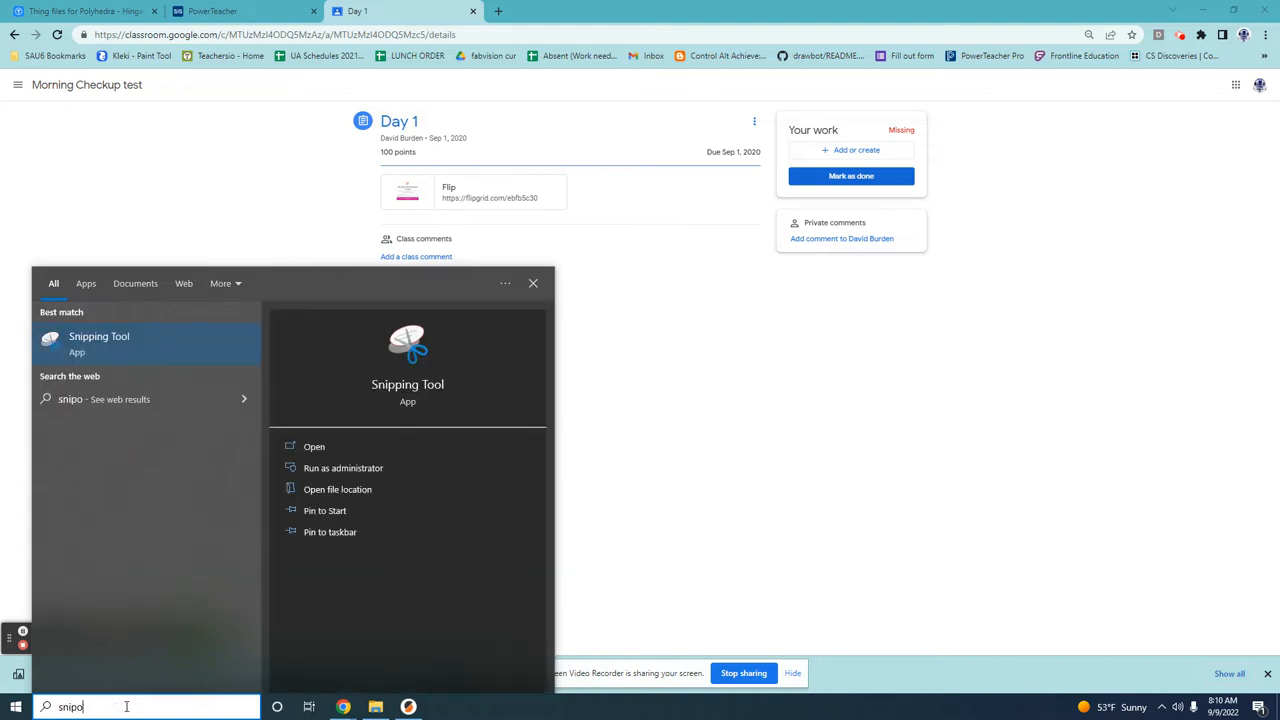
{"action": "mouse_move", "coordinate": [128, 344]}
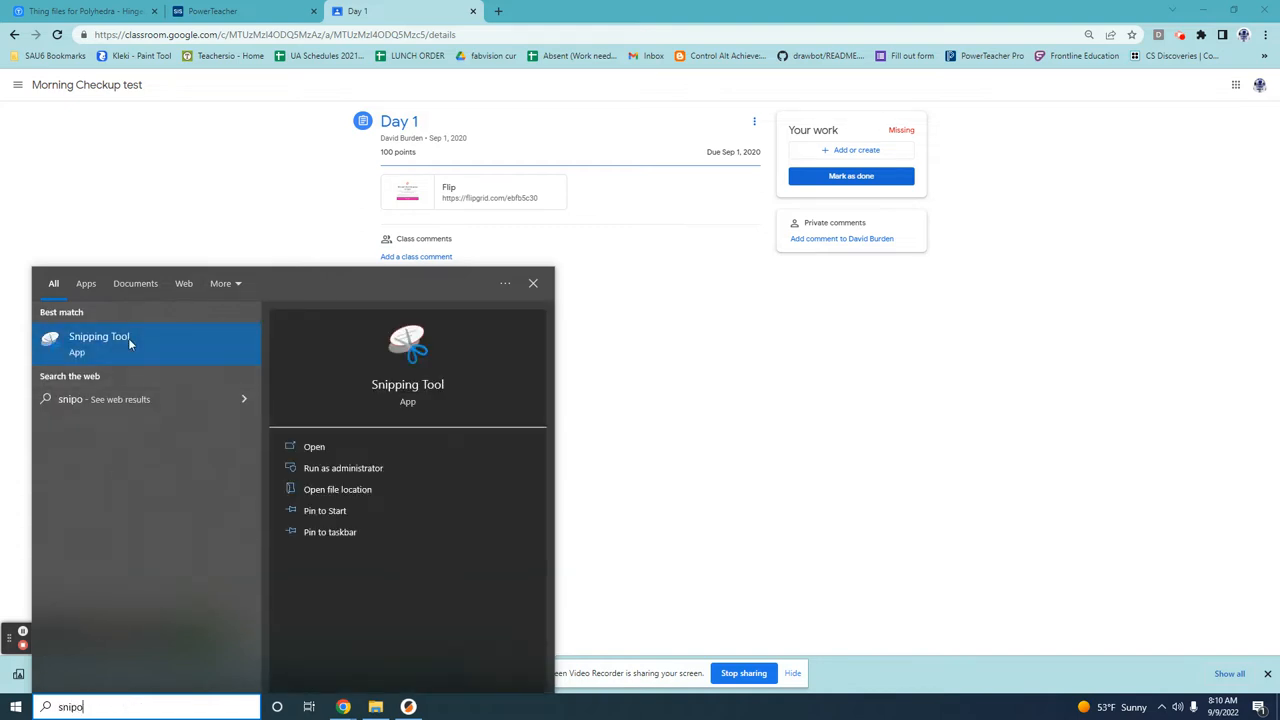
Launch Snipping Tool from the search results over the Day 1 assignment
{"action": "left_click", "coordinate": [100, 336]}
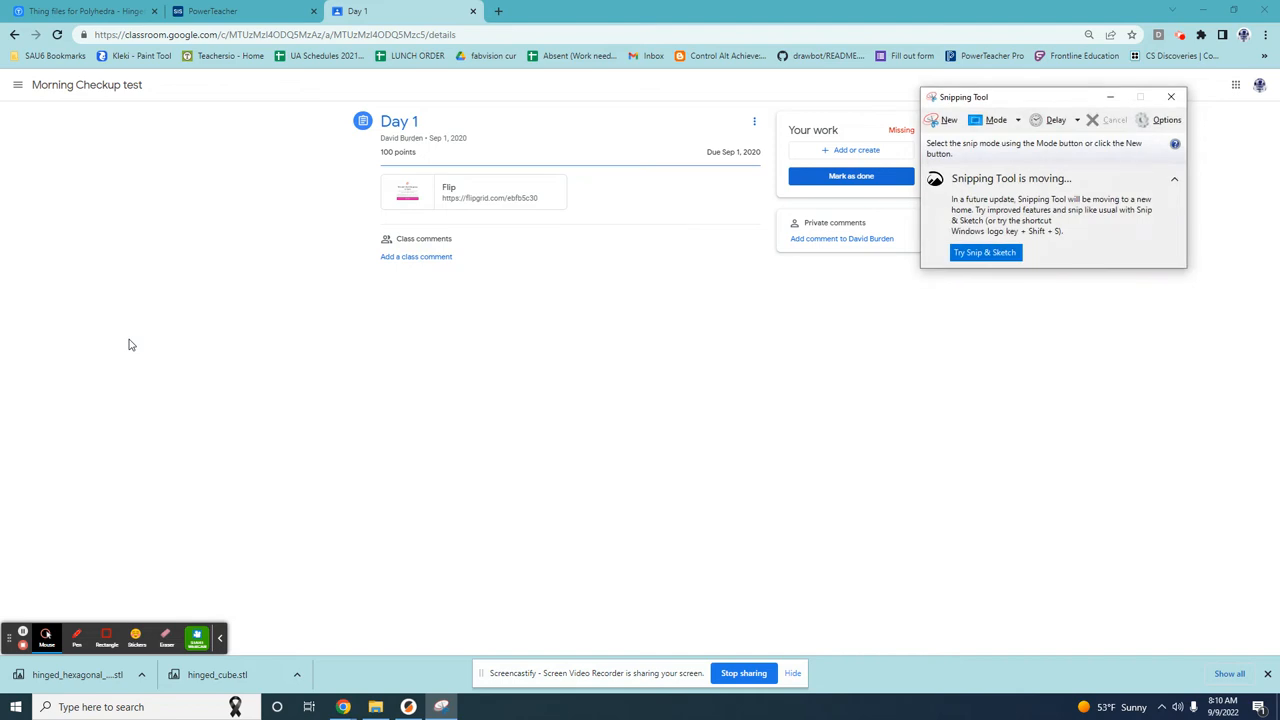
{"action": "mouse_move", "coordinate": [590, 422]}
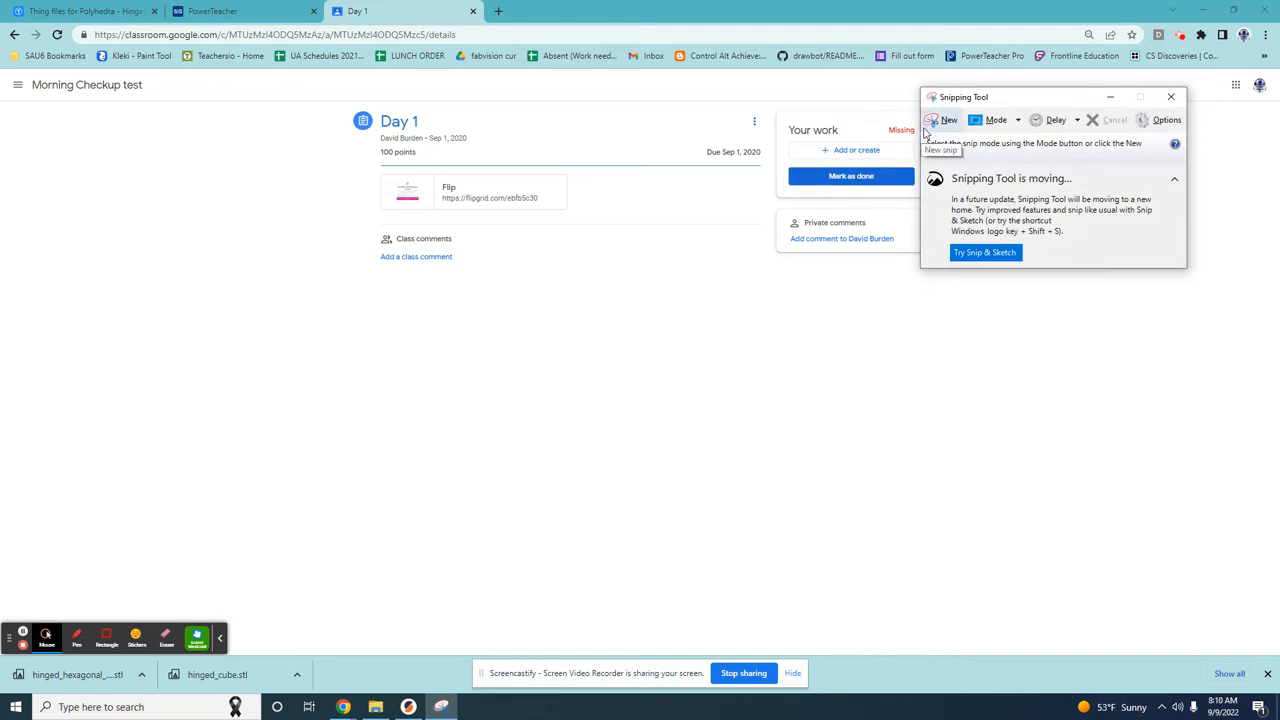
{"action": "mouse_move", "coordinate": [996, 120]}
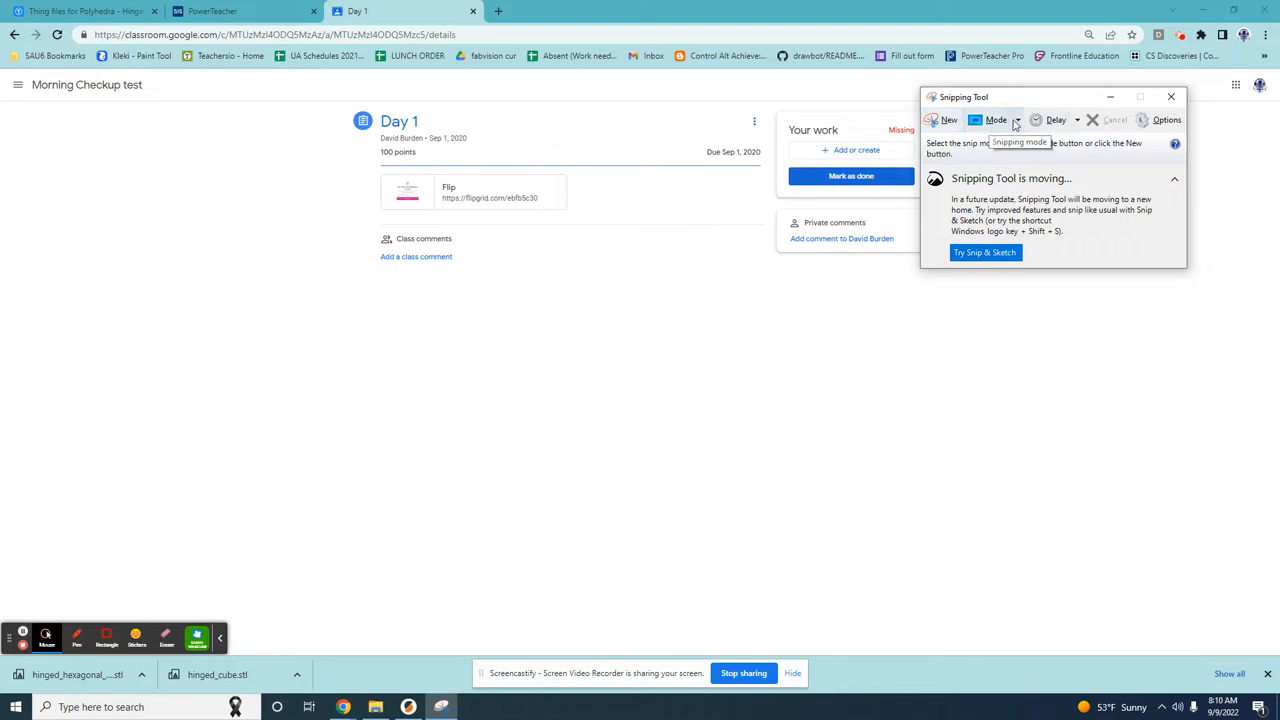
{"action": "mouse_move", "coordinate": [1056, 120]}
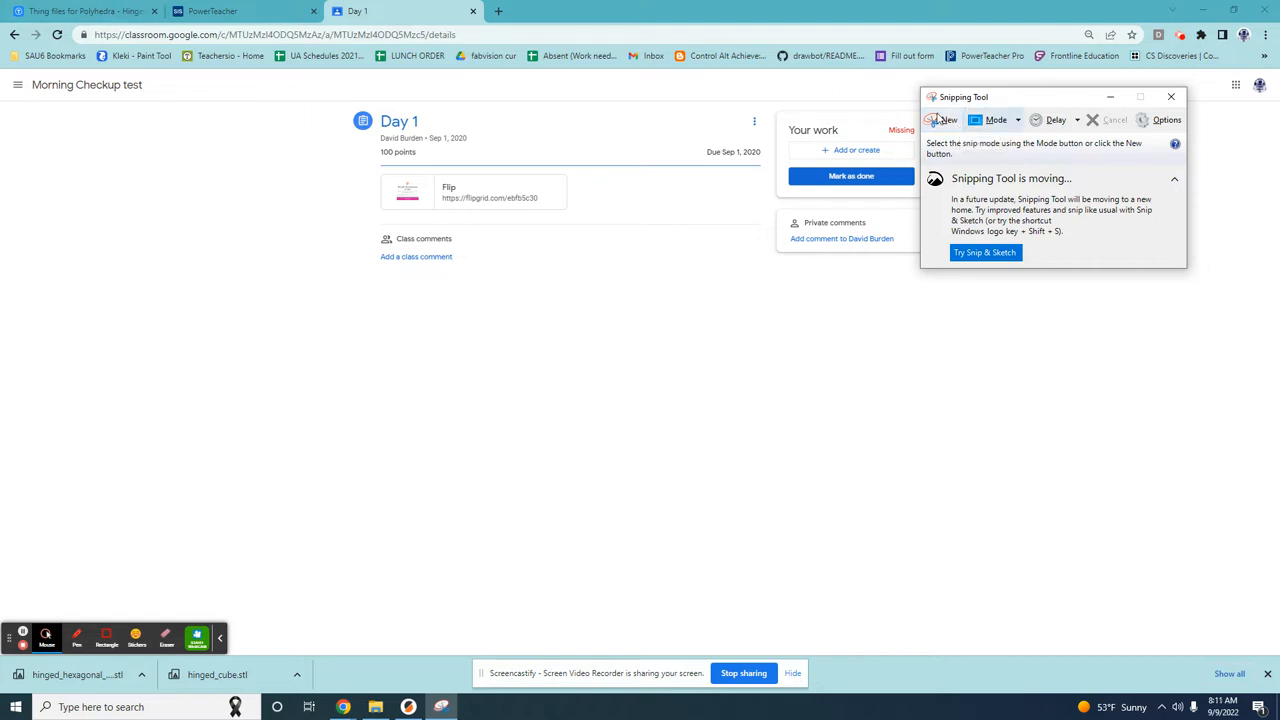
{"action": "mouse_move", "coordinate": [944, 120]}
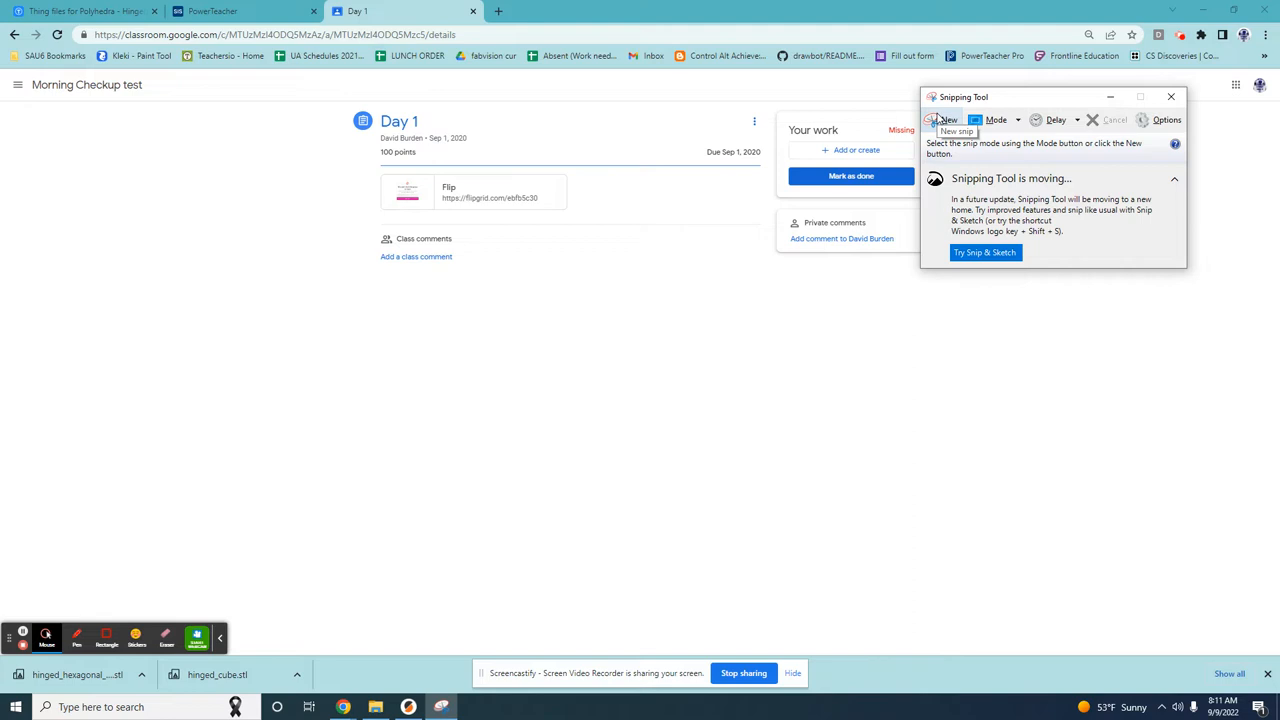
{"action": "mouse_move", "coordinate": [370, 532]}
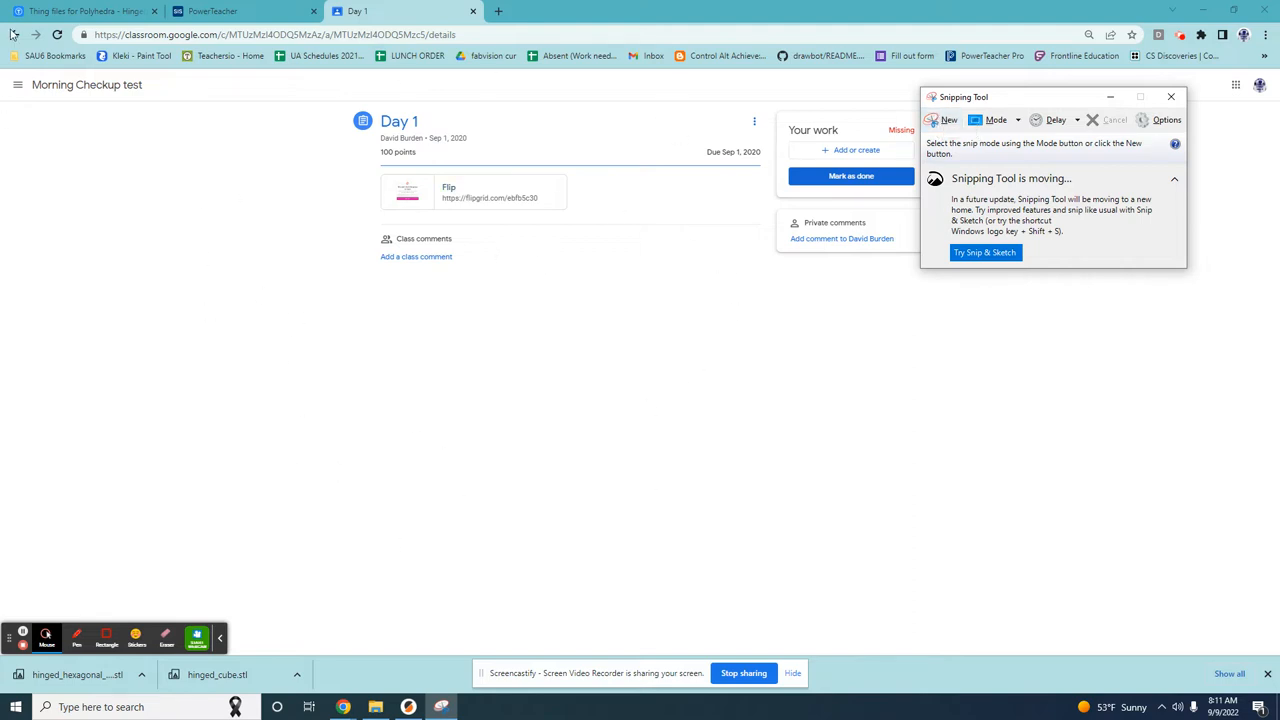
Capture a new rectangular snip of the Thingiverse polyhedra photo
{"action": "left_click", "coordinate": [84, 12]}
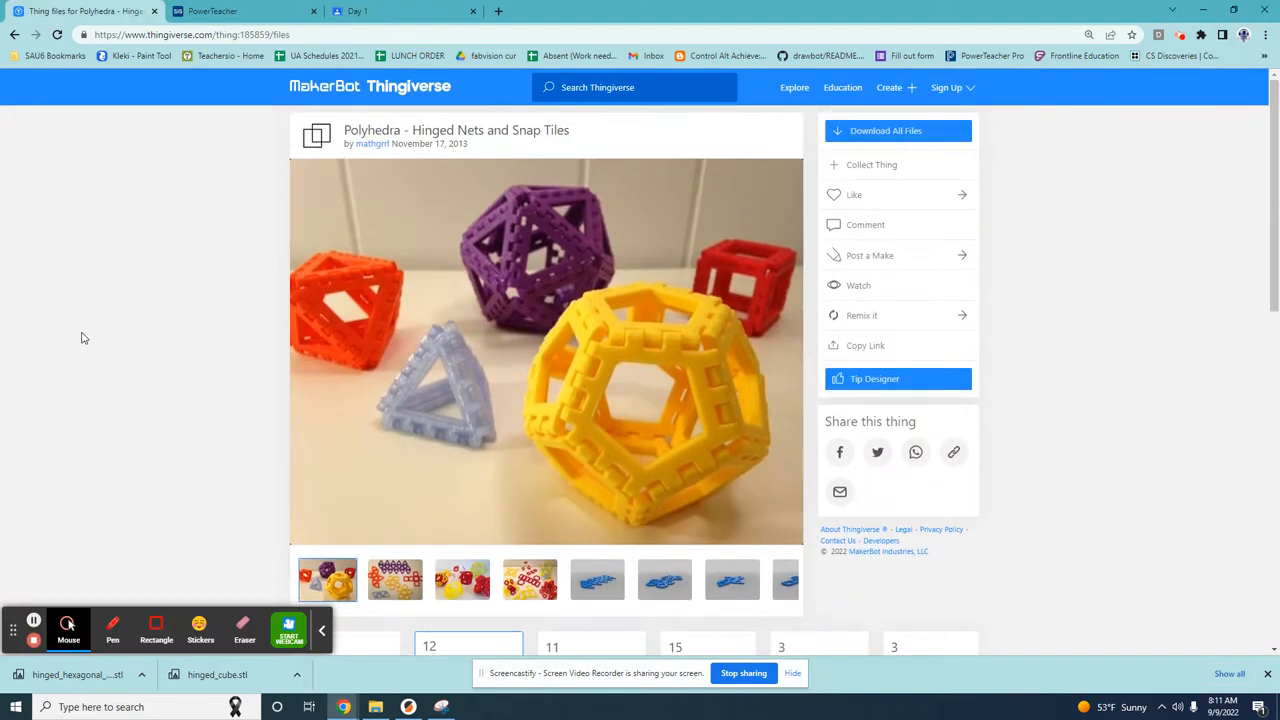
{"action": "left_click", "coordinate": [440, 708]}
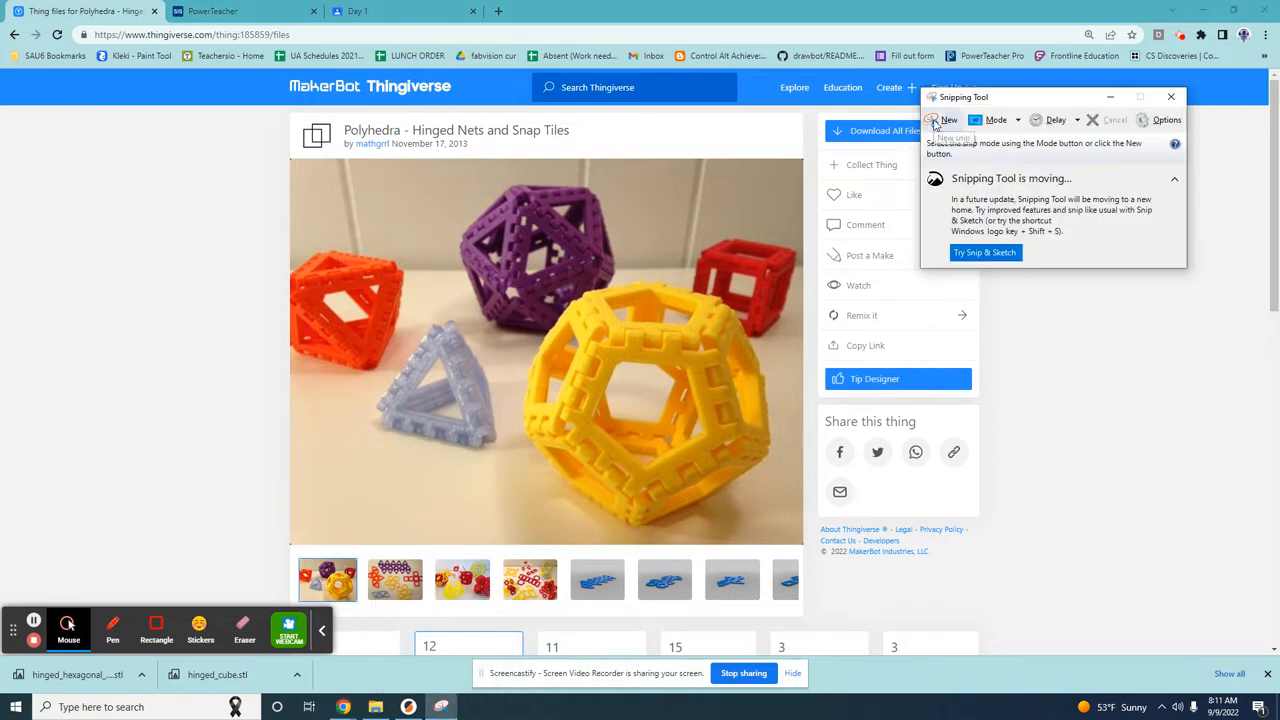
{"action": "mouse_move", "coordinate": [942, 120]}
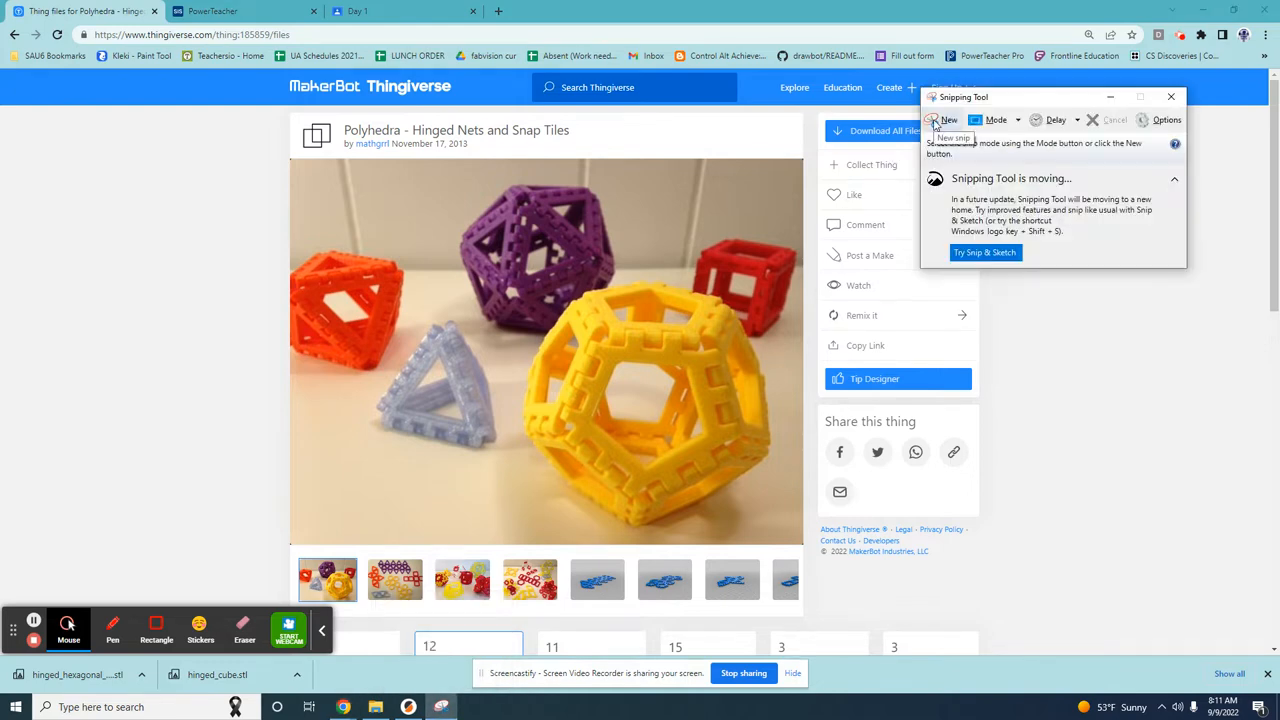
{"action": "left_click", "coordinate": [946, 120]}
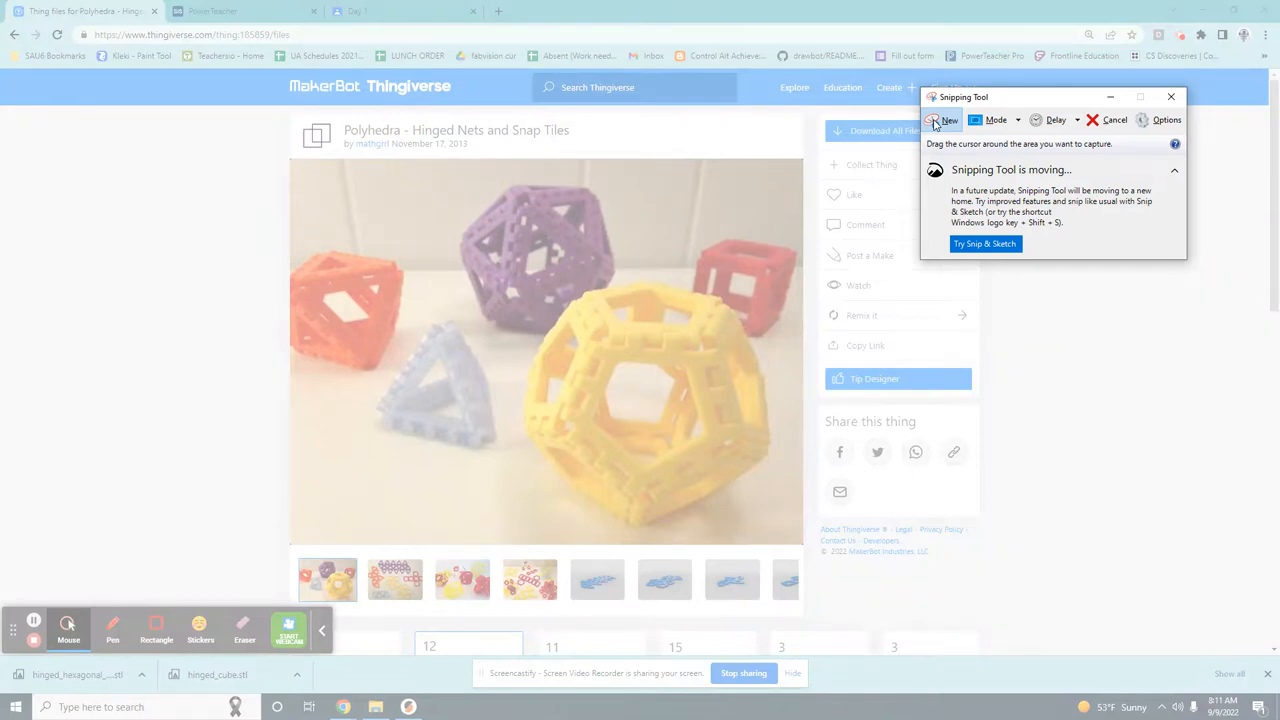
{"action": "left_click", "coordinate": [944, 120]}
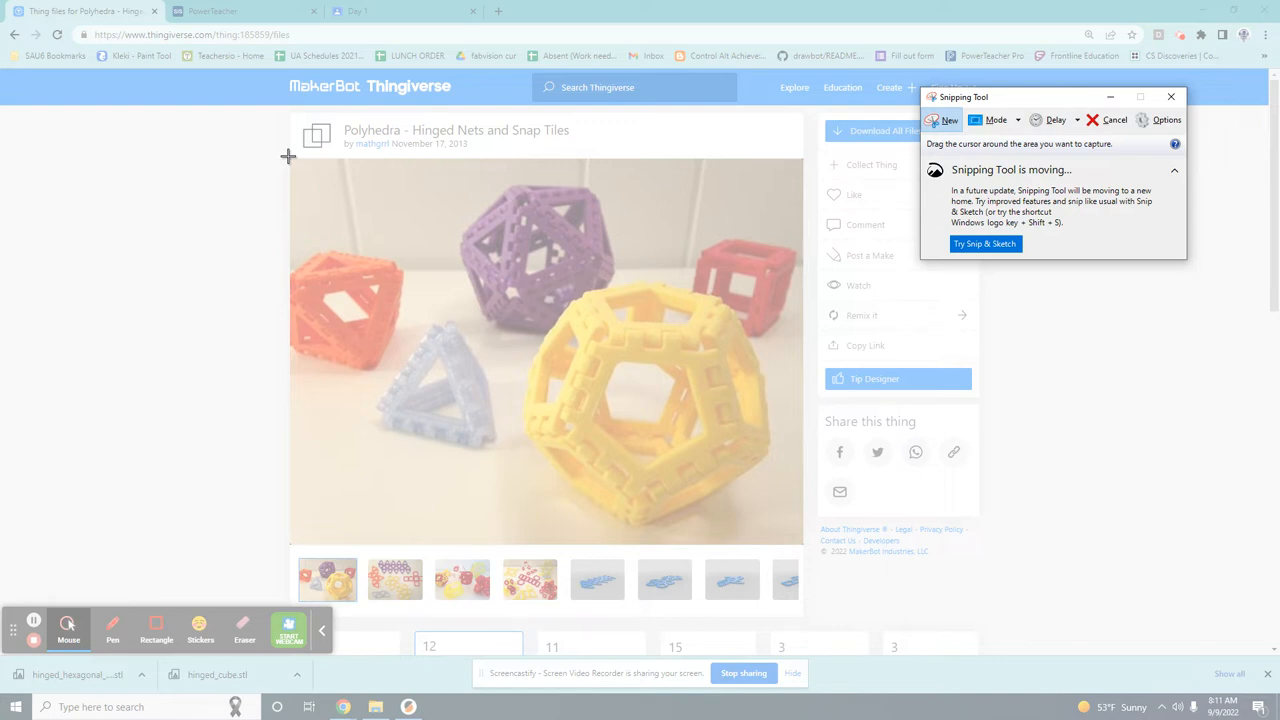
{"action": "left_click_drag", "start_coordinate": [288, 156], "coordinate": [470, 332]}
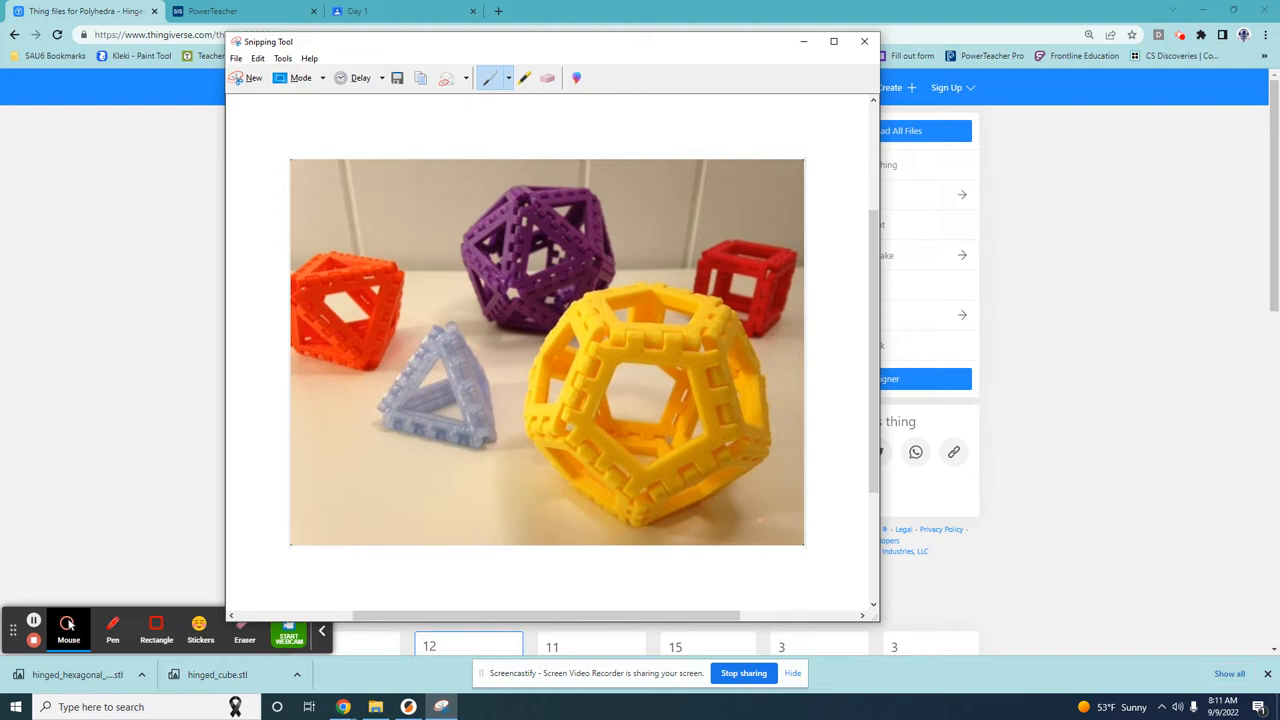
{"action": "mouse_move", "coordinate": [756, 518]}
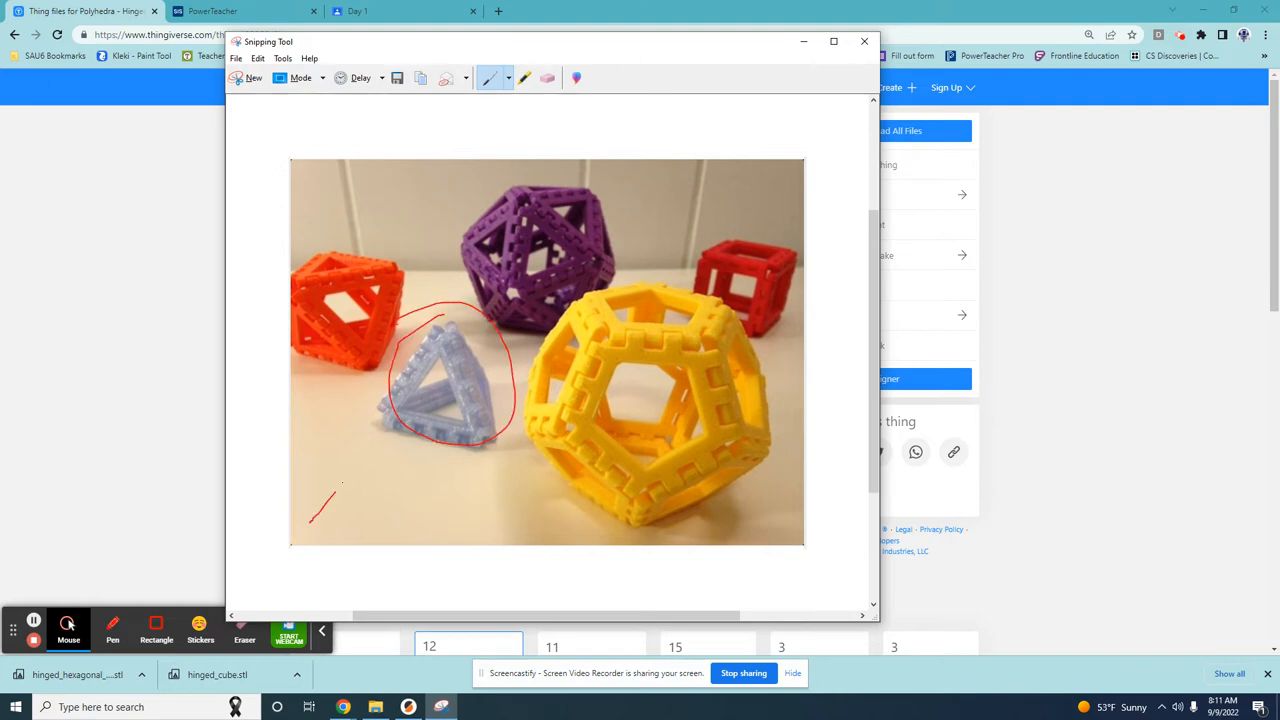
{"action": "left_click", "coordinate": [508, 78]}
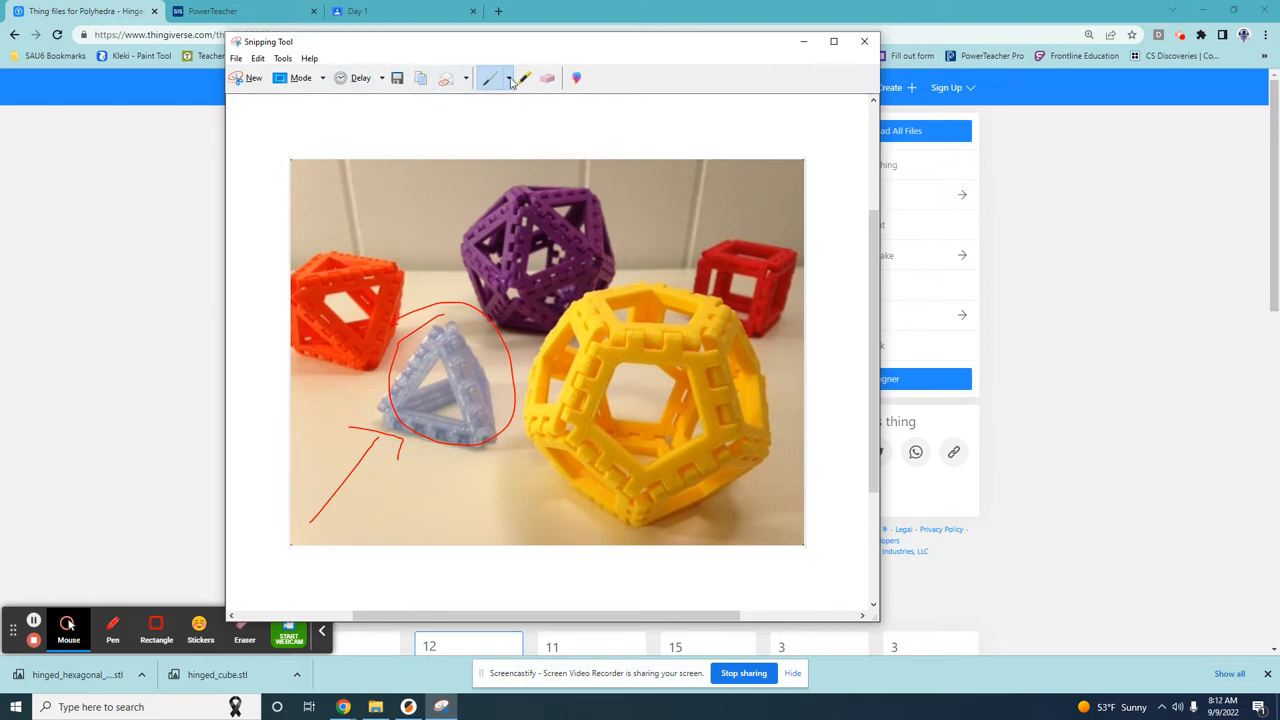
{"action": "left_click", "coordinate": [258, 58]}
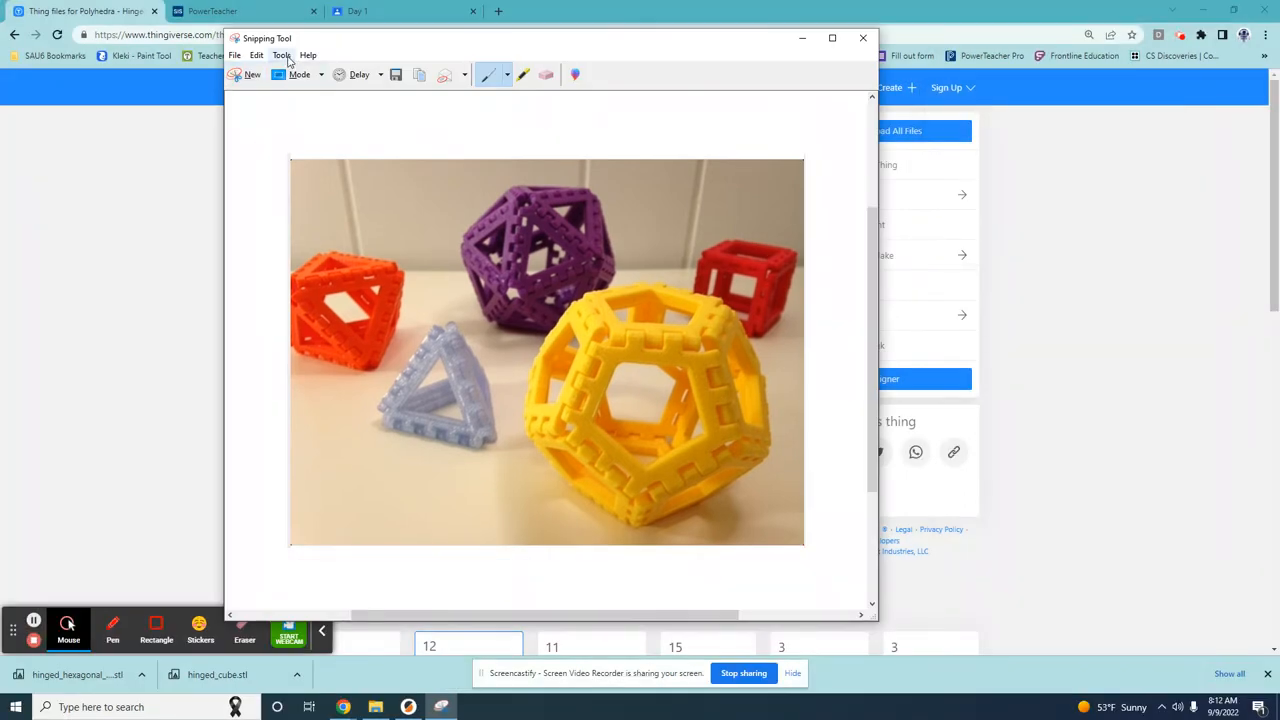
{"action": "mouse_move", "coordinate": [396, 74]}
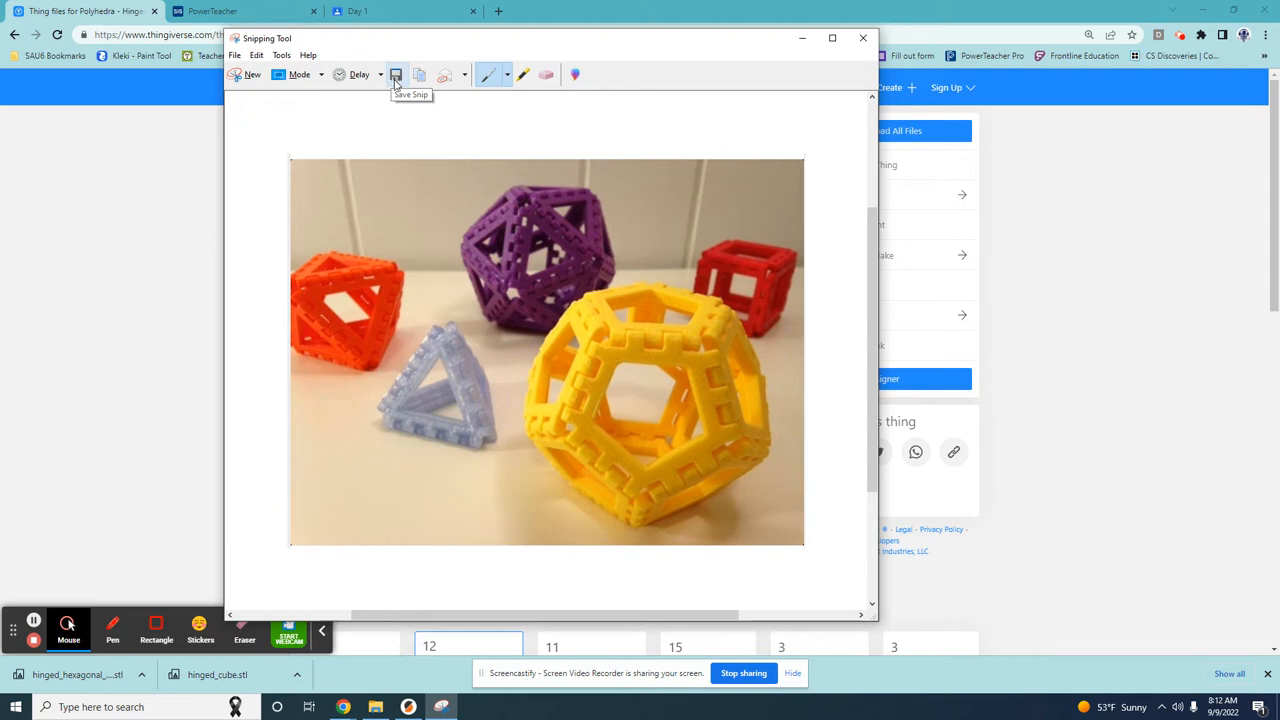
Save the snip in Pictures as a PNG named 'polyhedra'
{"action": "left_click", "coordinate": [396, 76]}
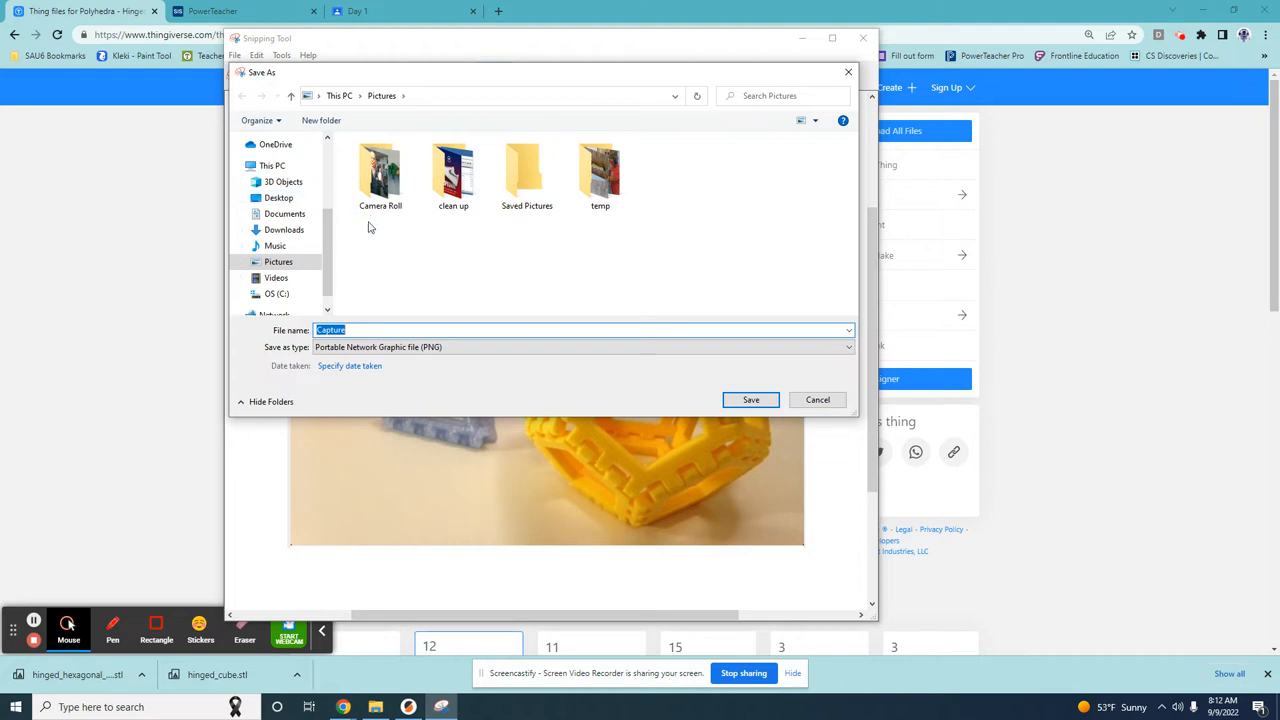
{"action": "left_click", "coordinate": [278, 262]}
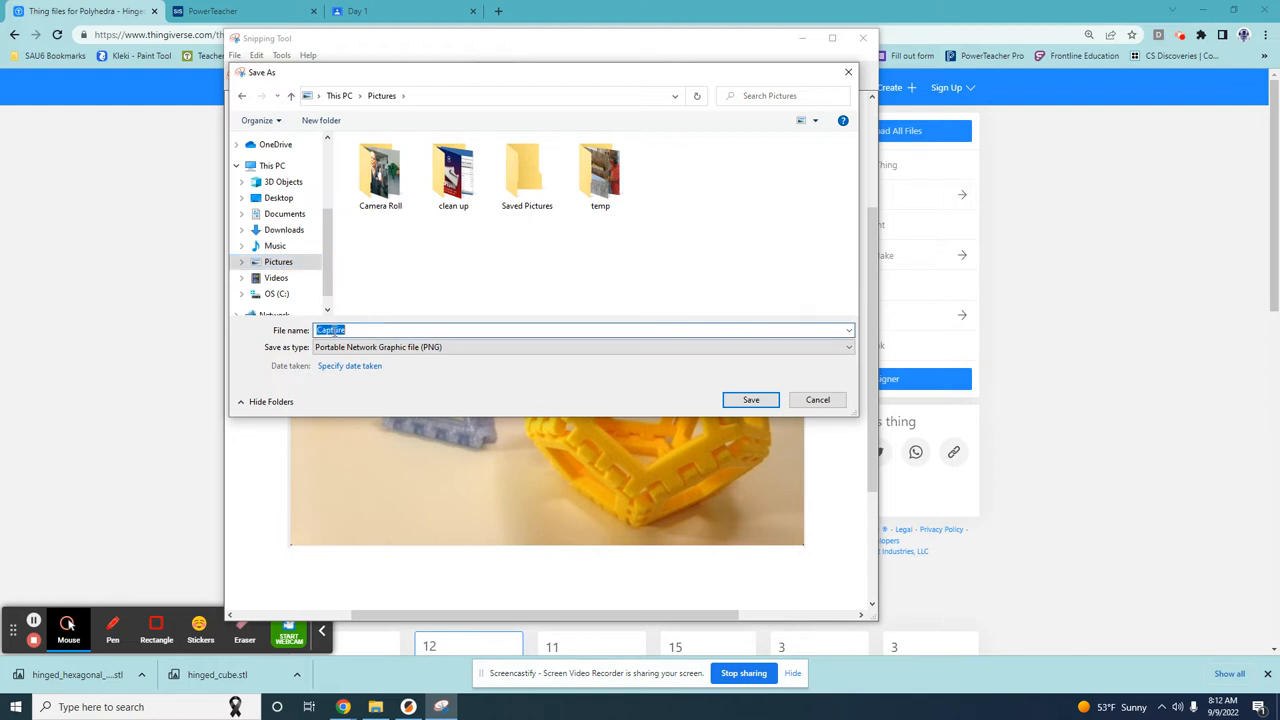
{"action": "type", "text": "p"}
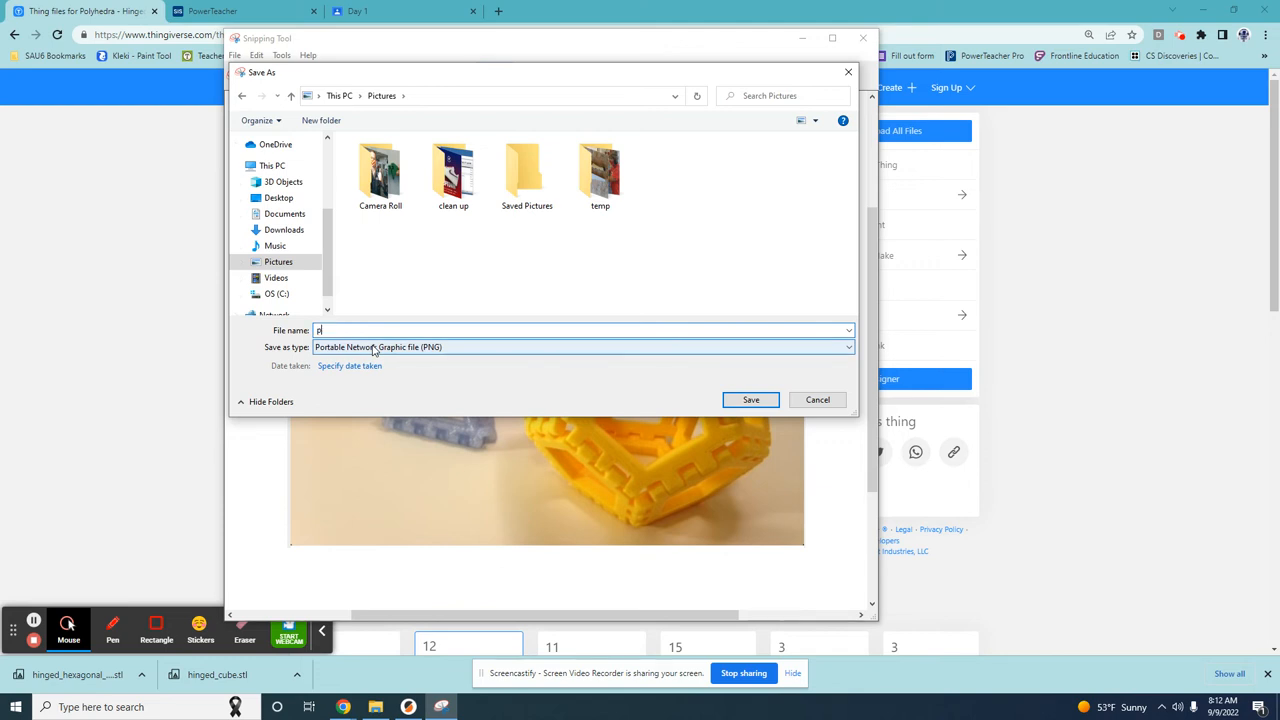
{"action": "type", "text": "olyhedra"}
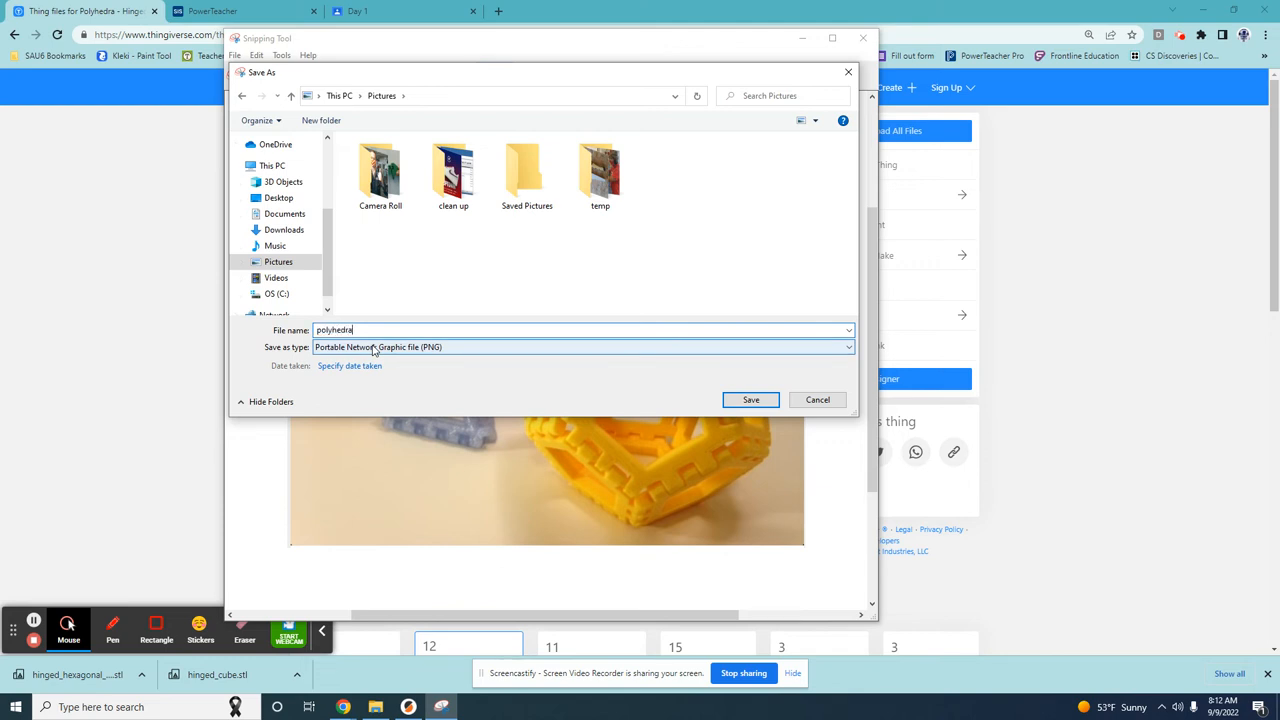
{"action": "left_click", "coordinate": [752, 400]}
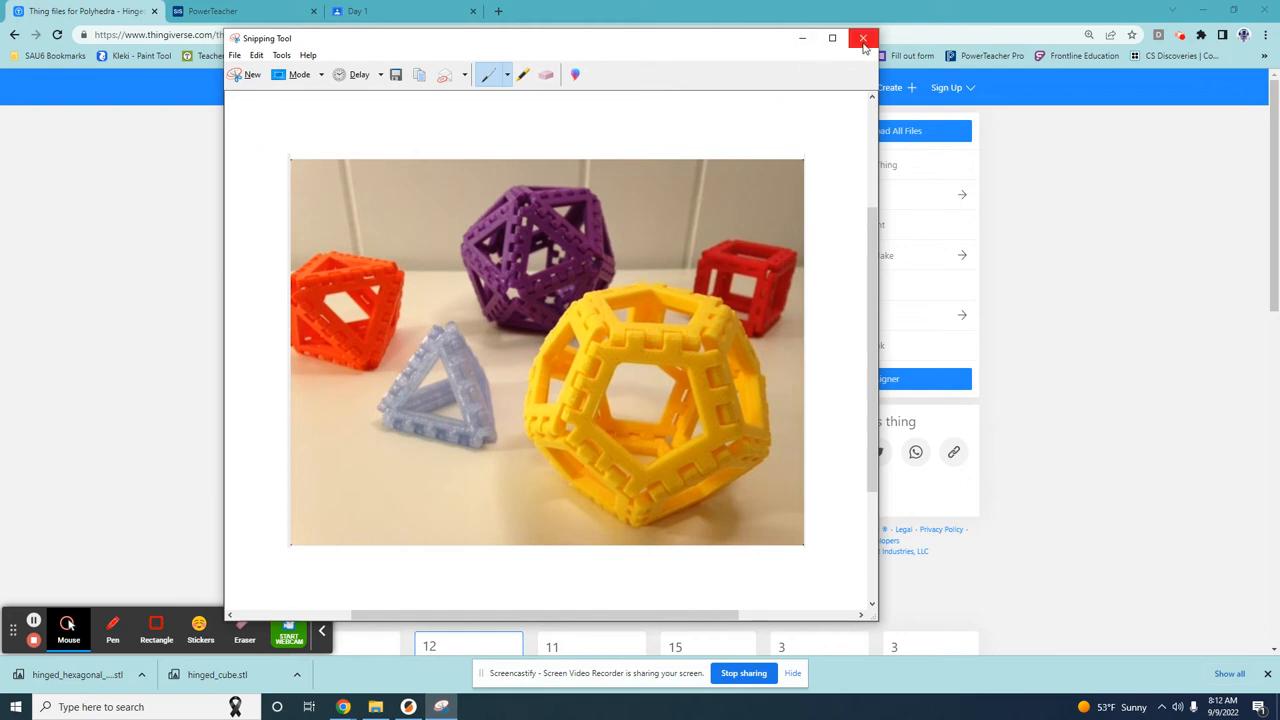
Close Snipping Tool and choose File under Add or create on the Day 1 assignment
{"action": "left_click", "coordinate": [864, 38]}
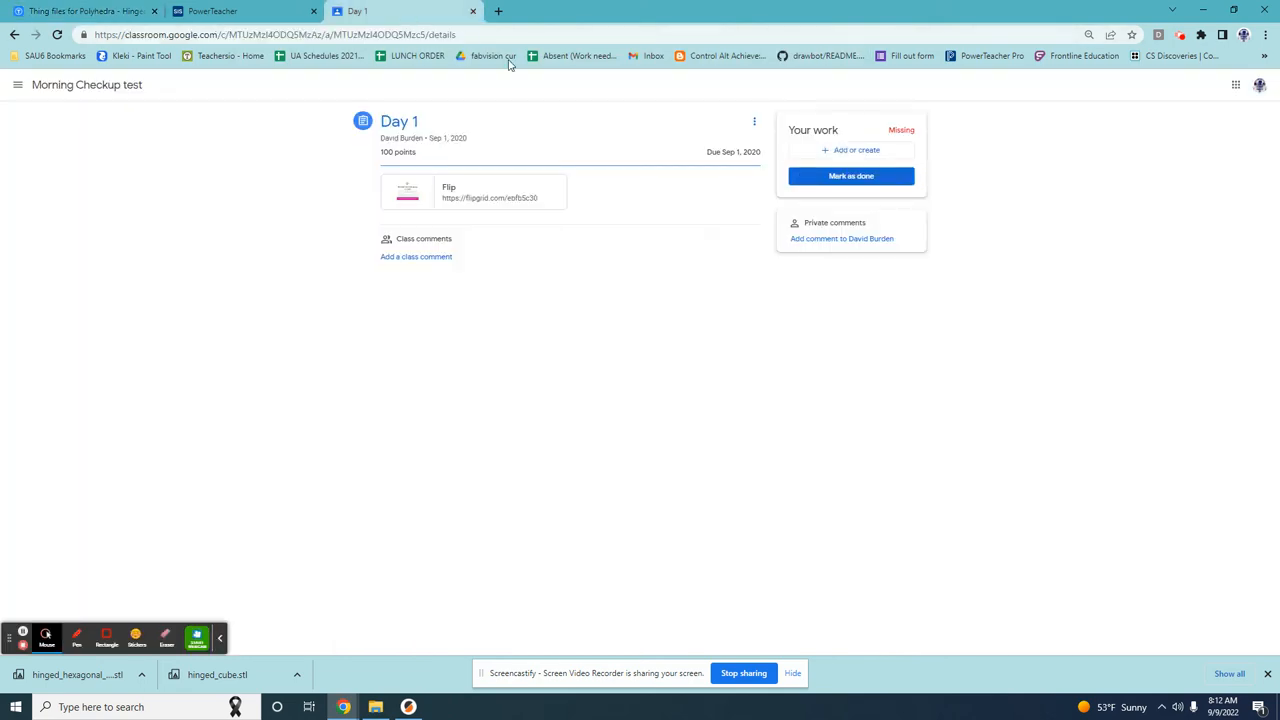
{"action": "mouse_move", "coordinate": [688, 140]}
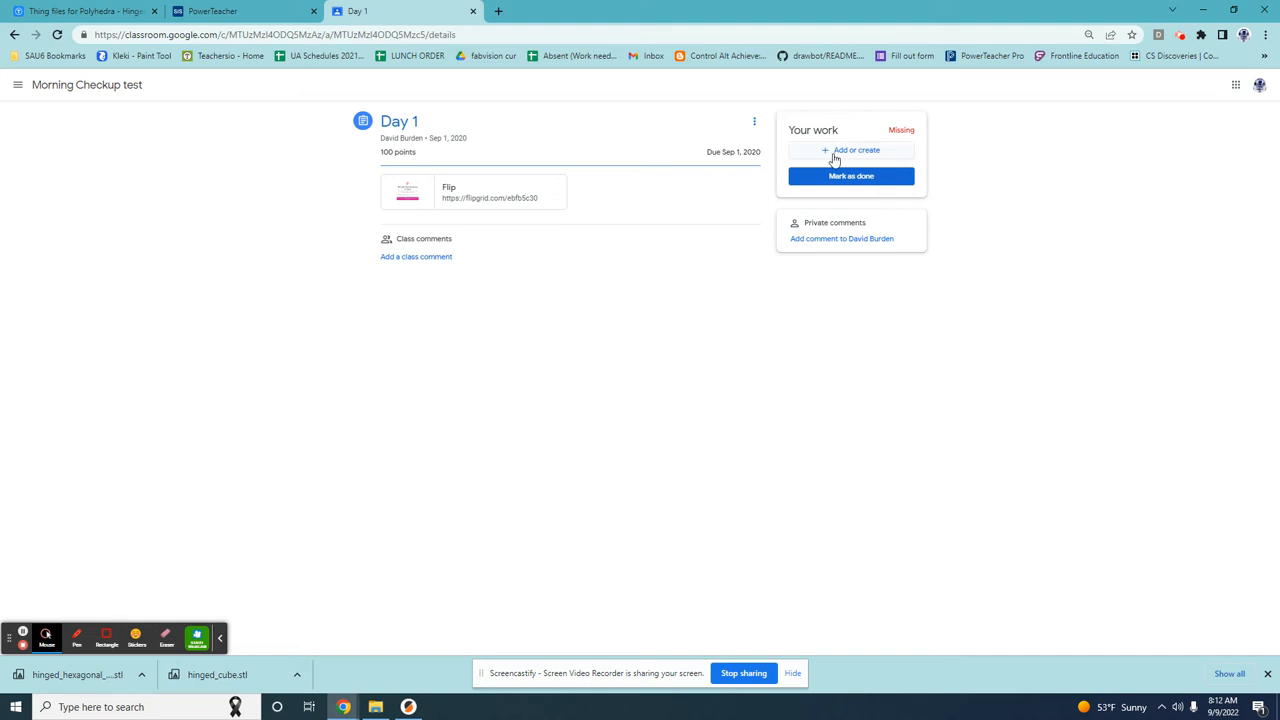
{"action": "left_click", "coordinate": [856, 150]}
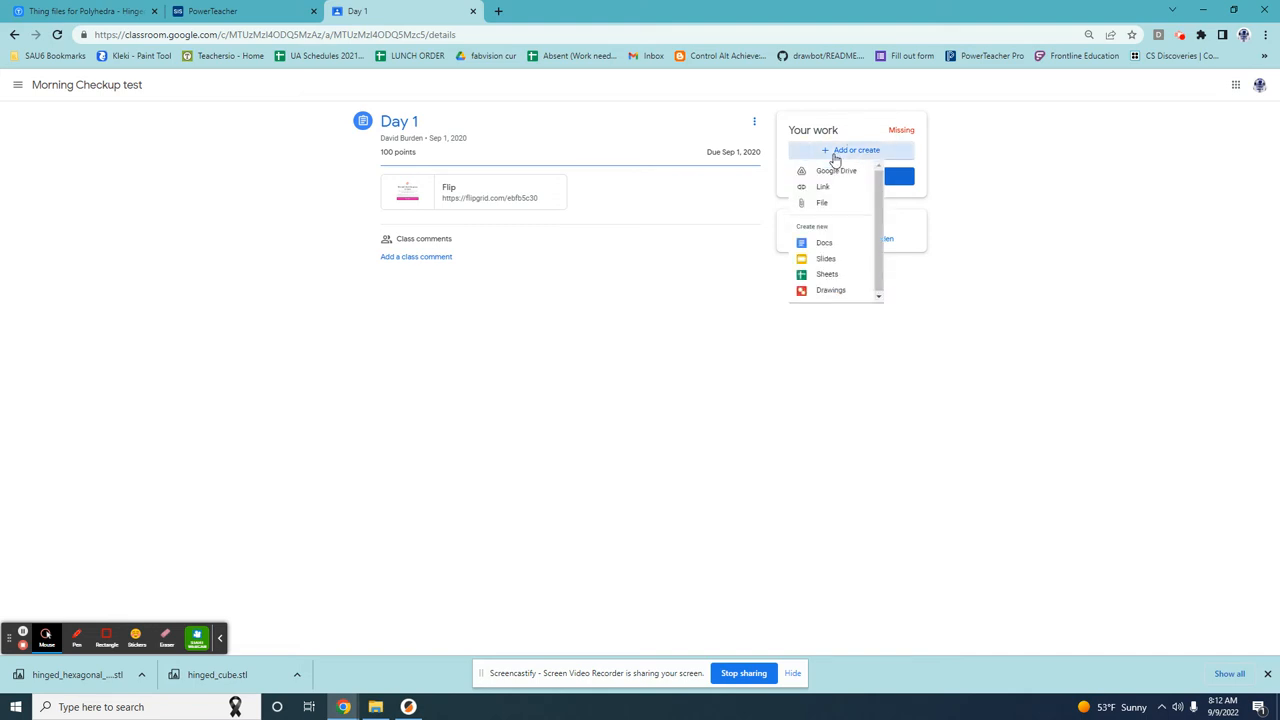
{"action": "mouse_move", "coordinate": [836, 204]}
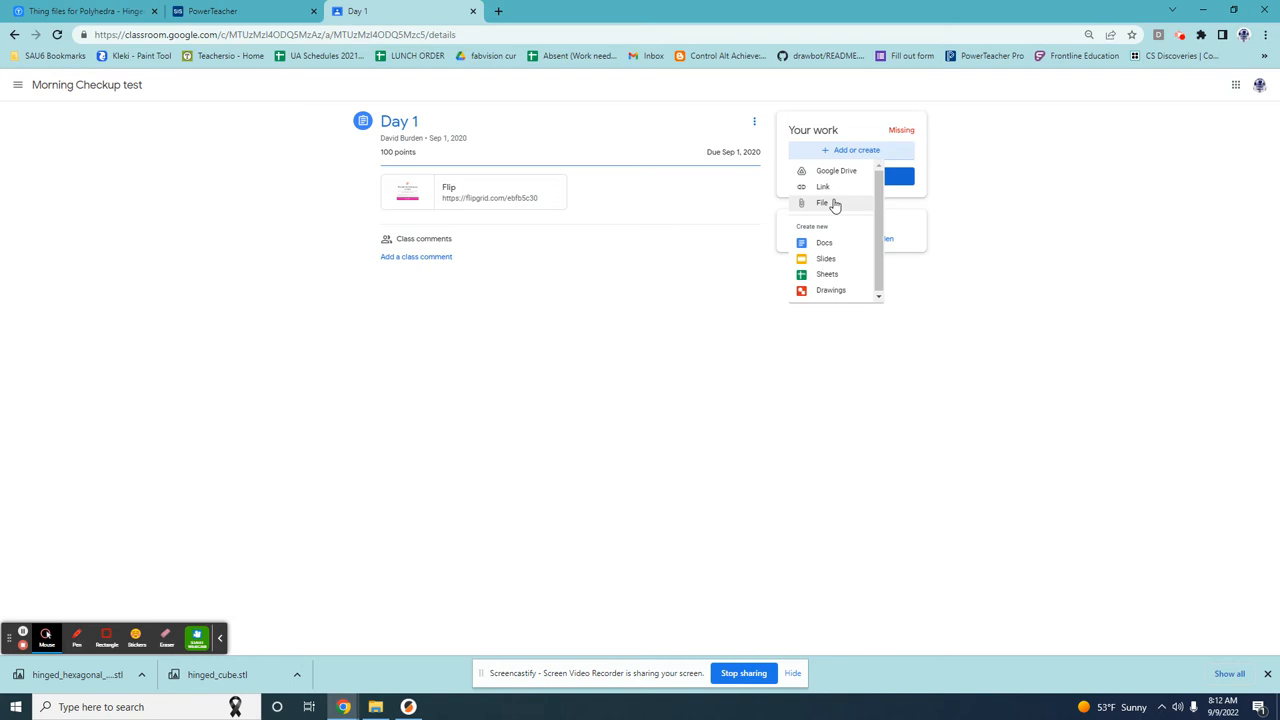
{"action": "left_click", "coordinate": [824, 202]}
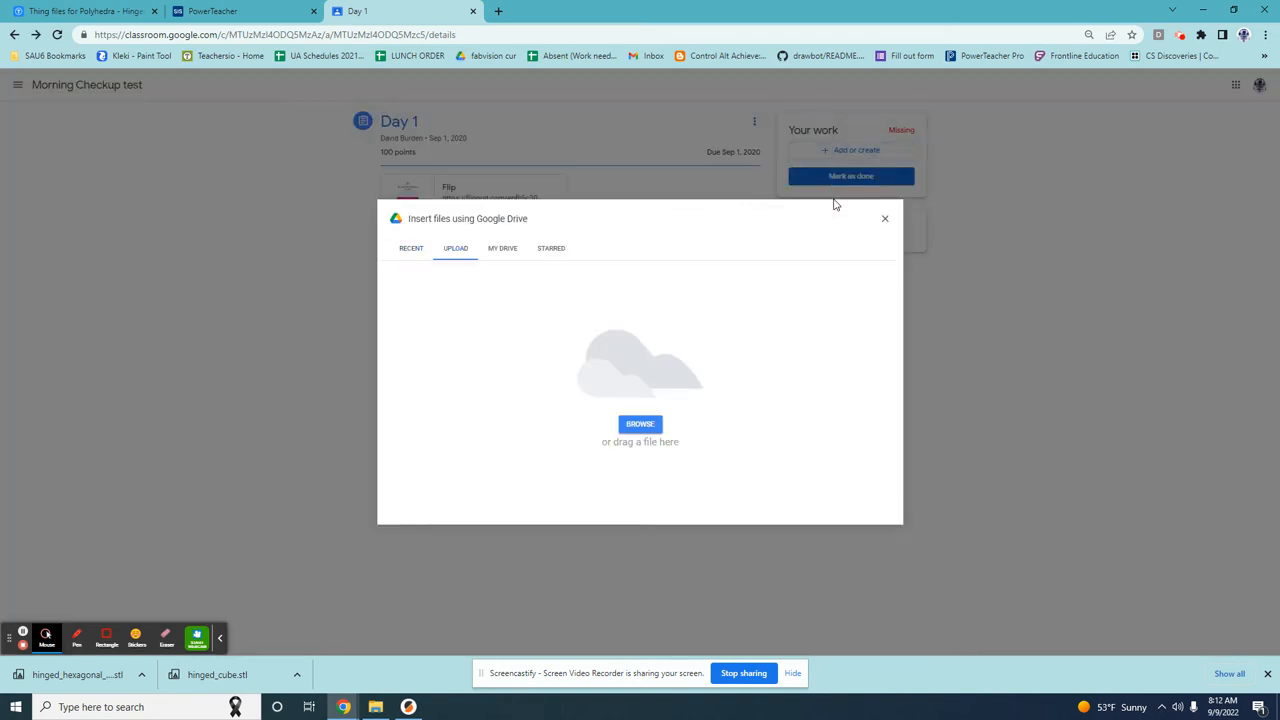
{"action": "mouse_move", "coordinate": [726, 378]}
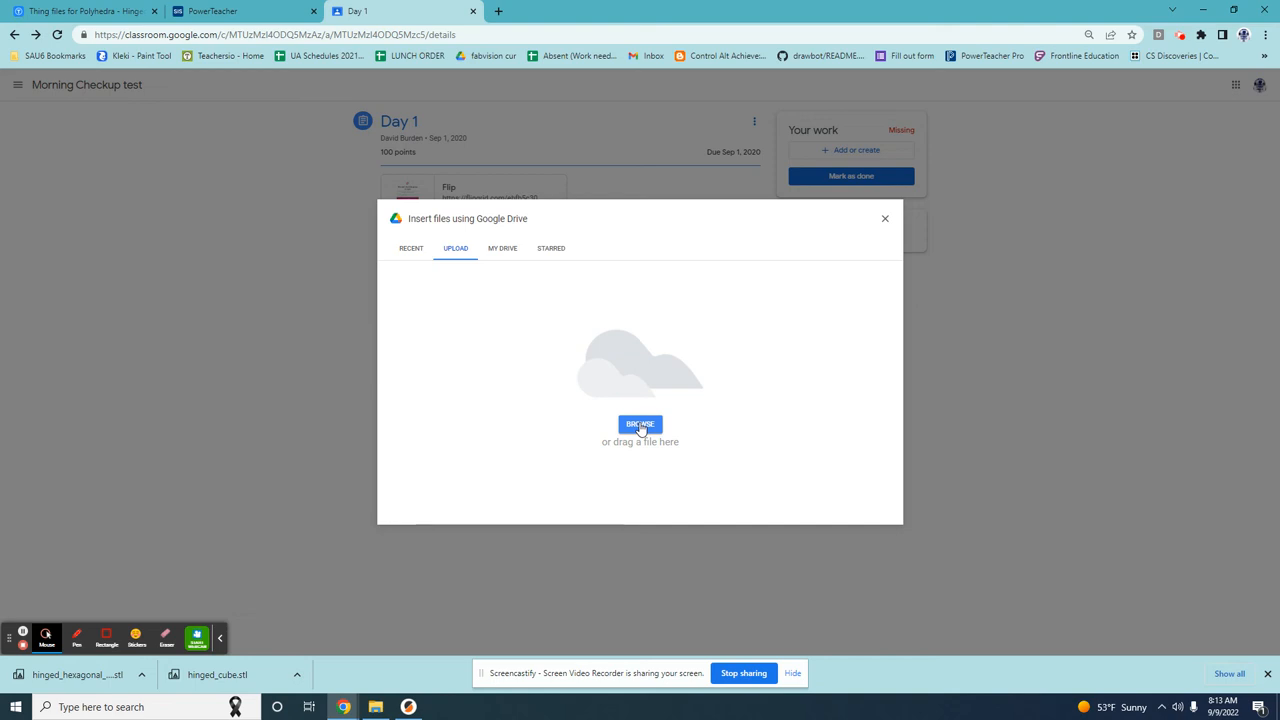
Browse to Pictures and upload polyhedra.PNG as the assignment's work
{"action": "left_click", "coordinate": [640, 424]}
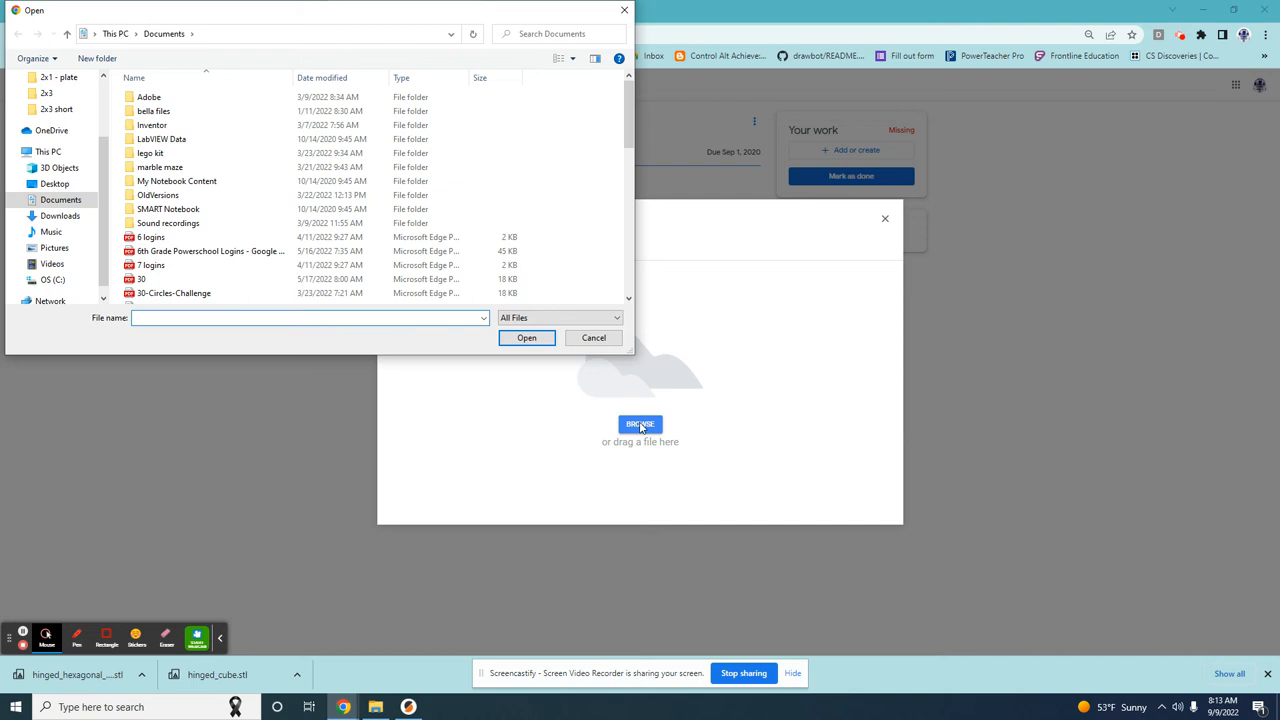
{"action": "mouse_move", "coordinate": [636, 442]}
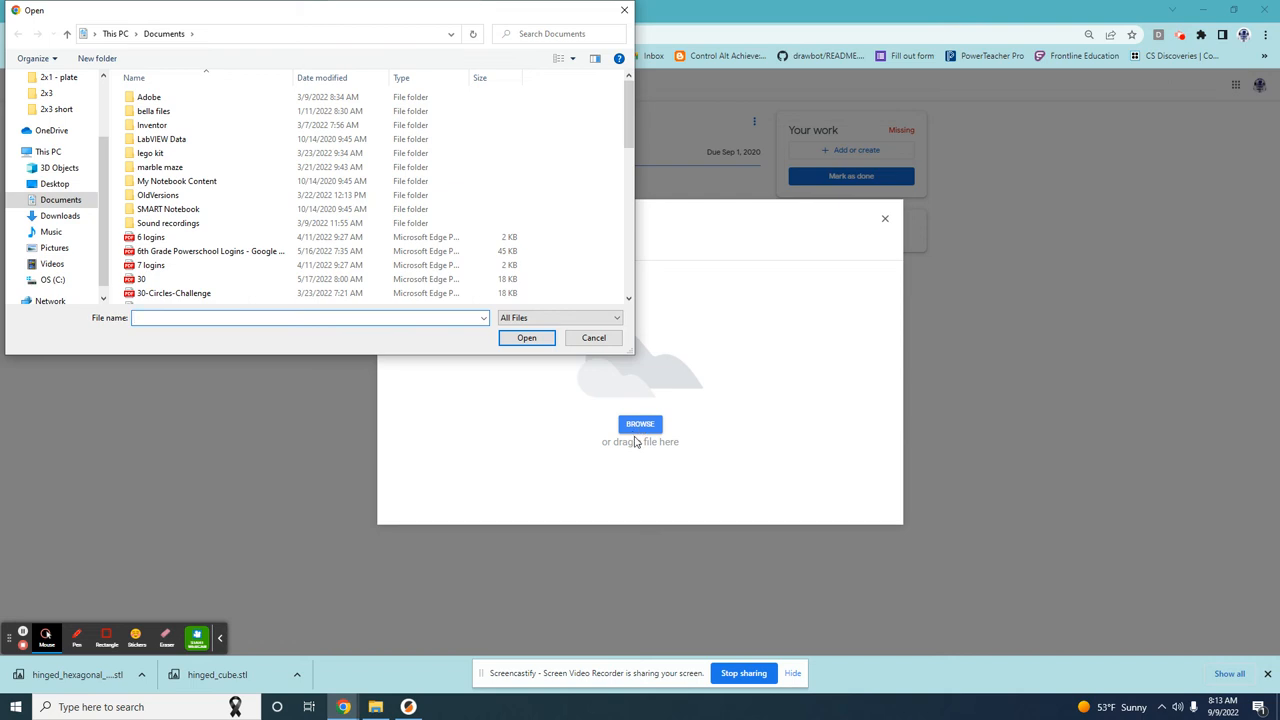
{"action": "left_click", "coordinate": [60, 200]}
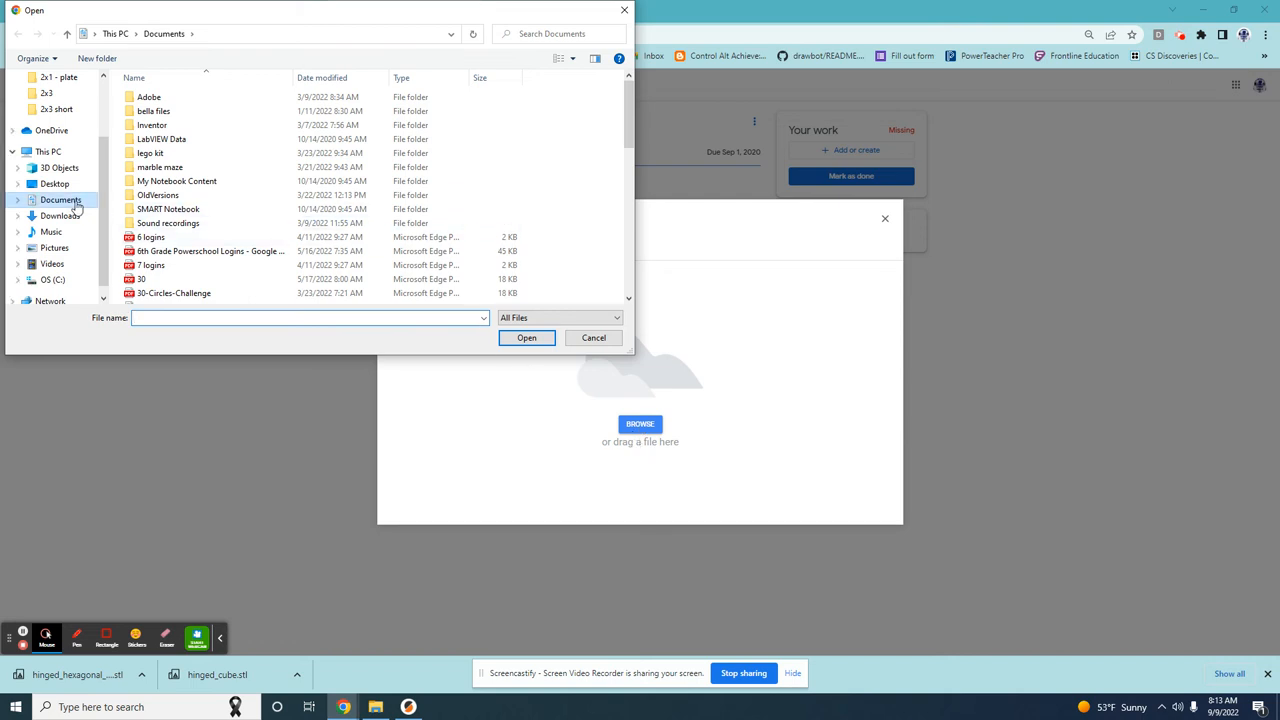
{"action": "left_click", "coordinate": [54, 248]}
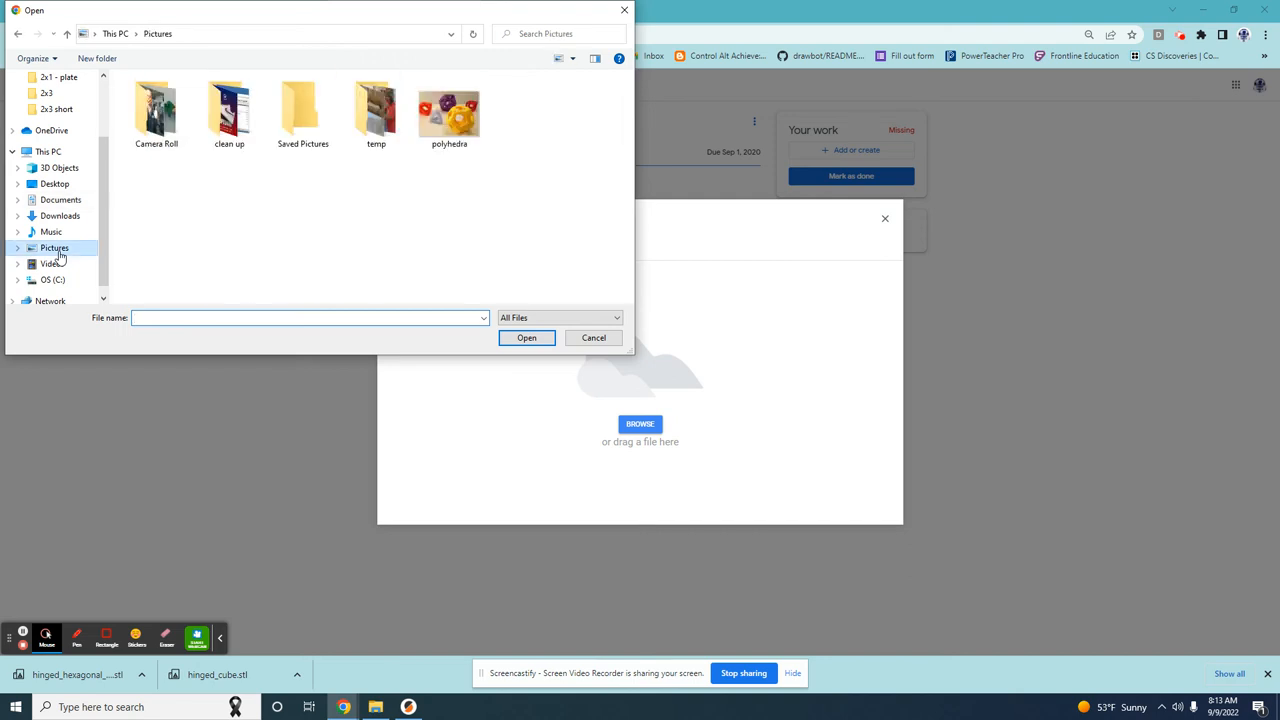
{"action": "left_click", "coordinate": [448, 110]}
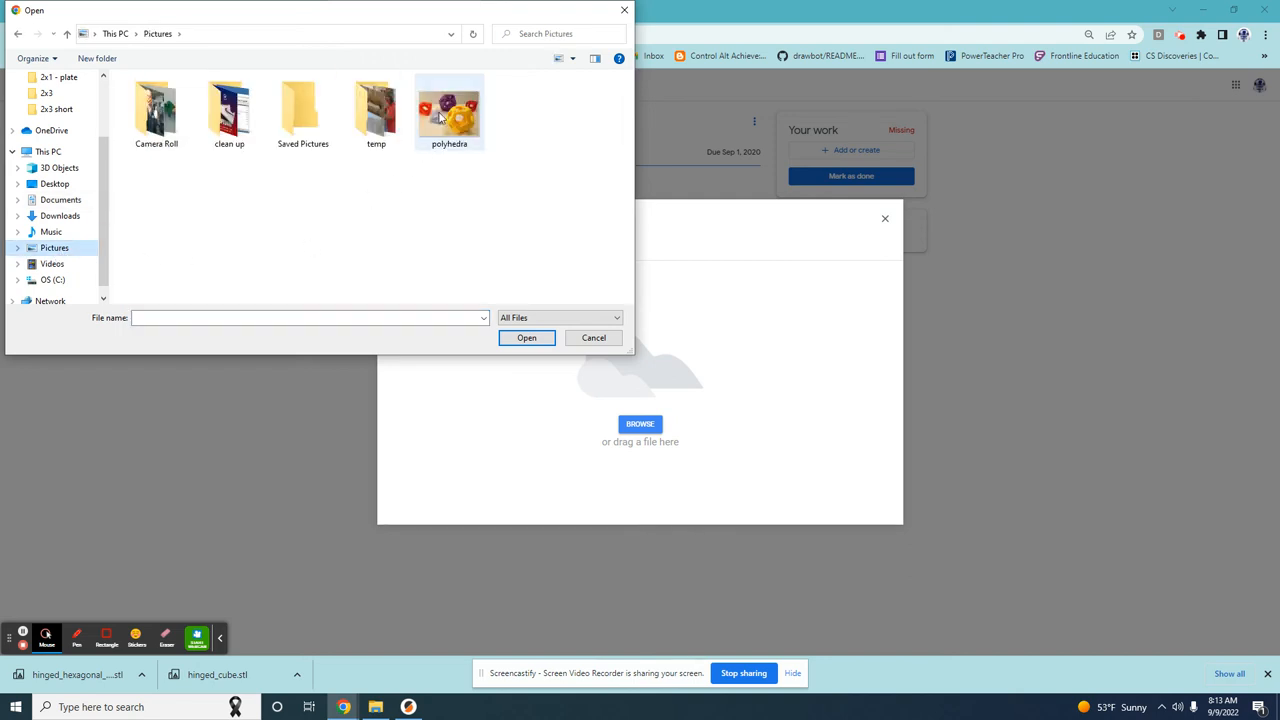
{"action": "left_click", "coordinate": [448, 110]}
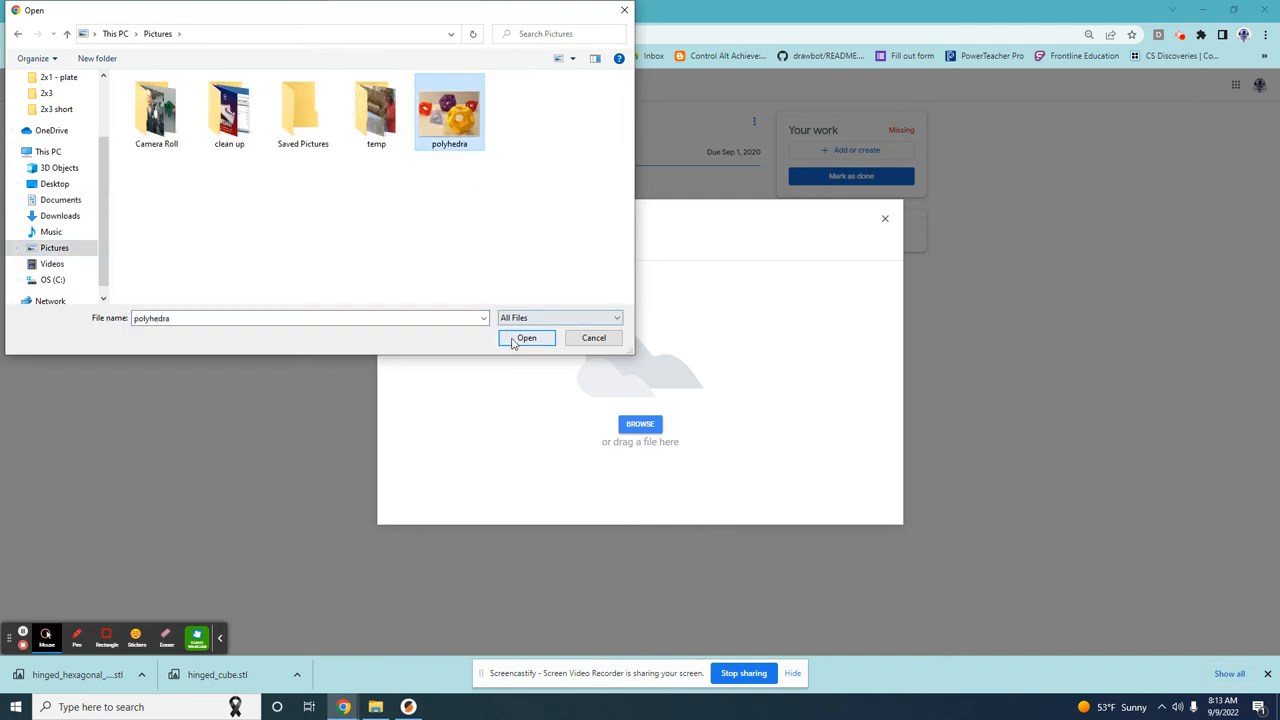
{"action": "left_click", "coordinate": [526, 336]}
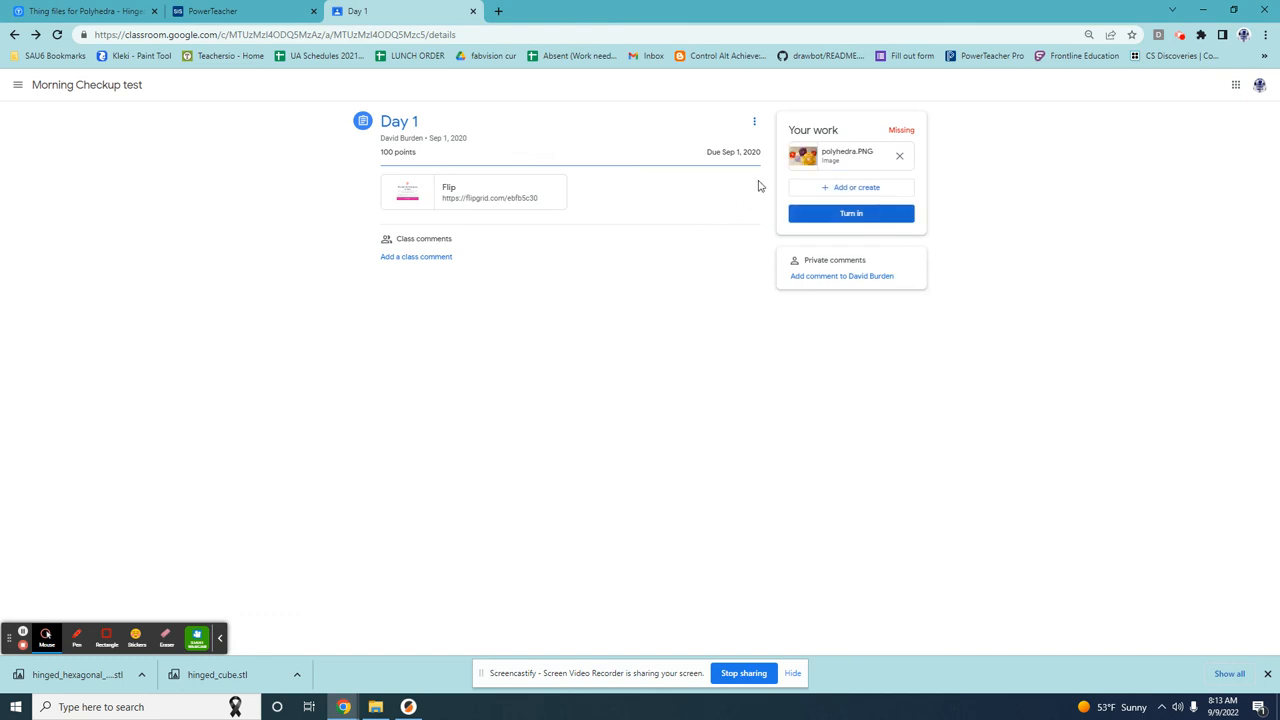
{"action": "mouse_move", "coordinate": [802, 156]}
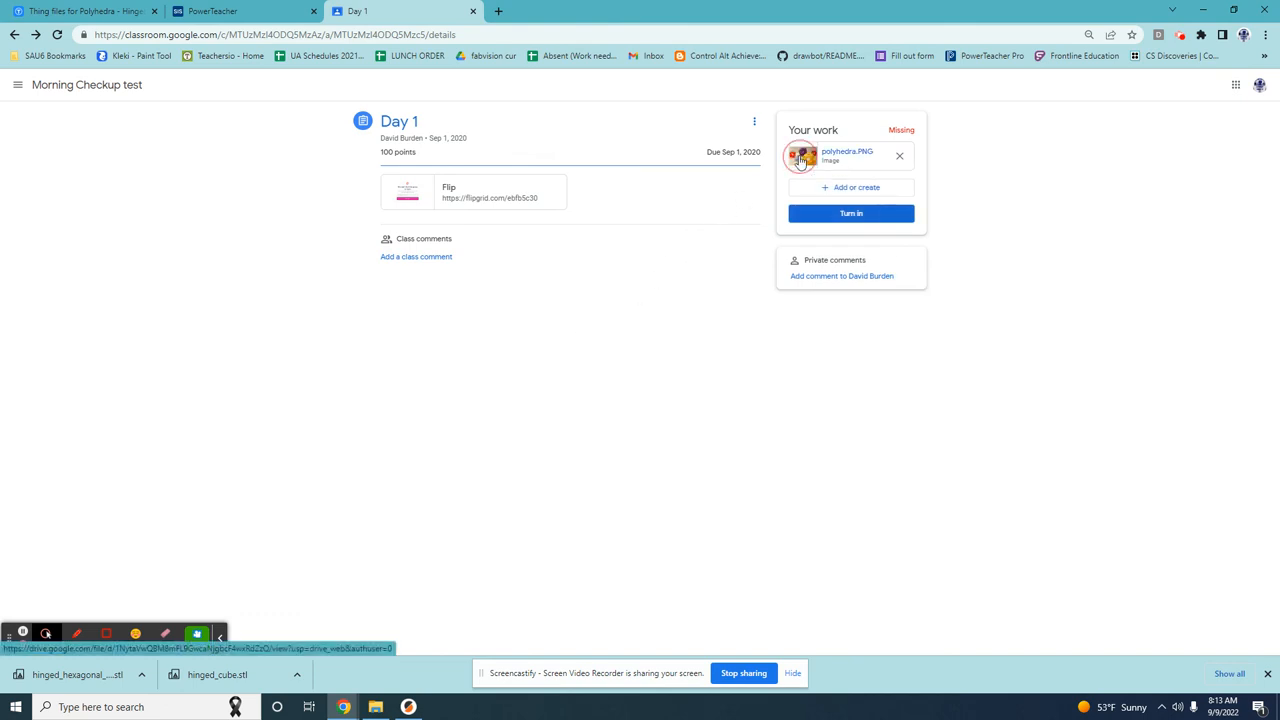
{"action": "left_click", "coordinate": [802, 156]}
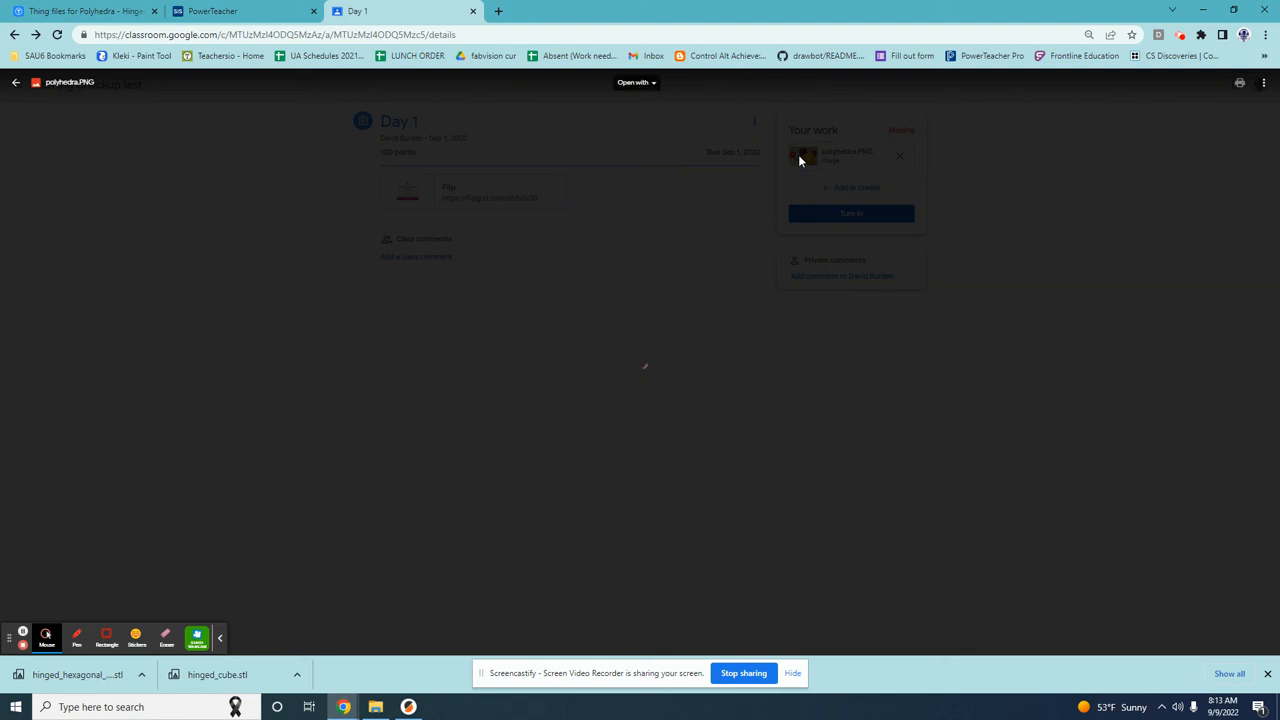
{"action": "left_click", "coordinate": [804, 156]}
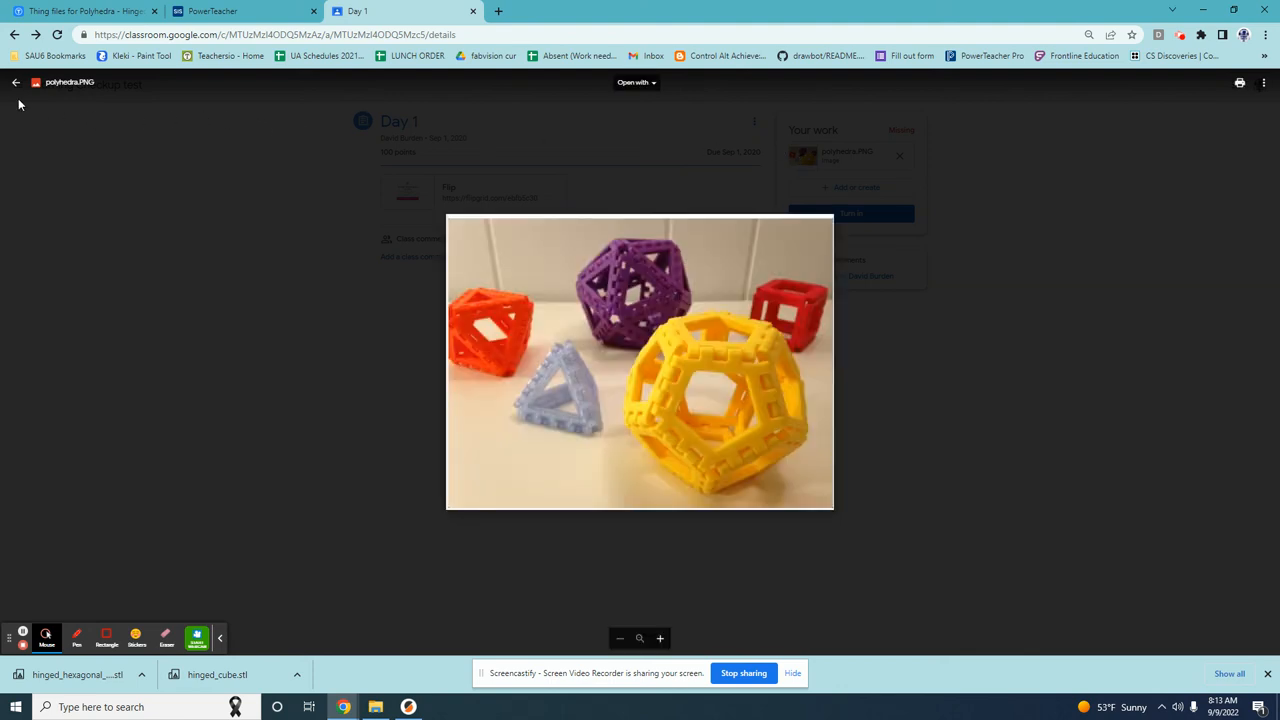
{"action": "left_click", "coordinate": [16, 82]}
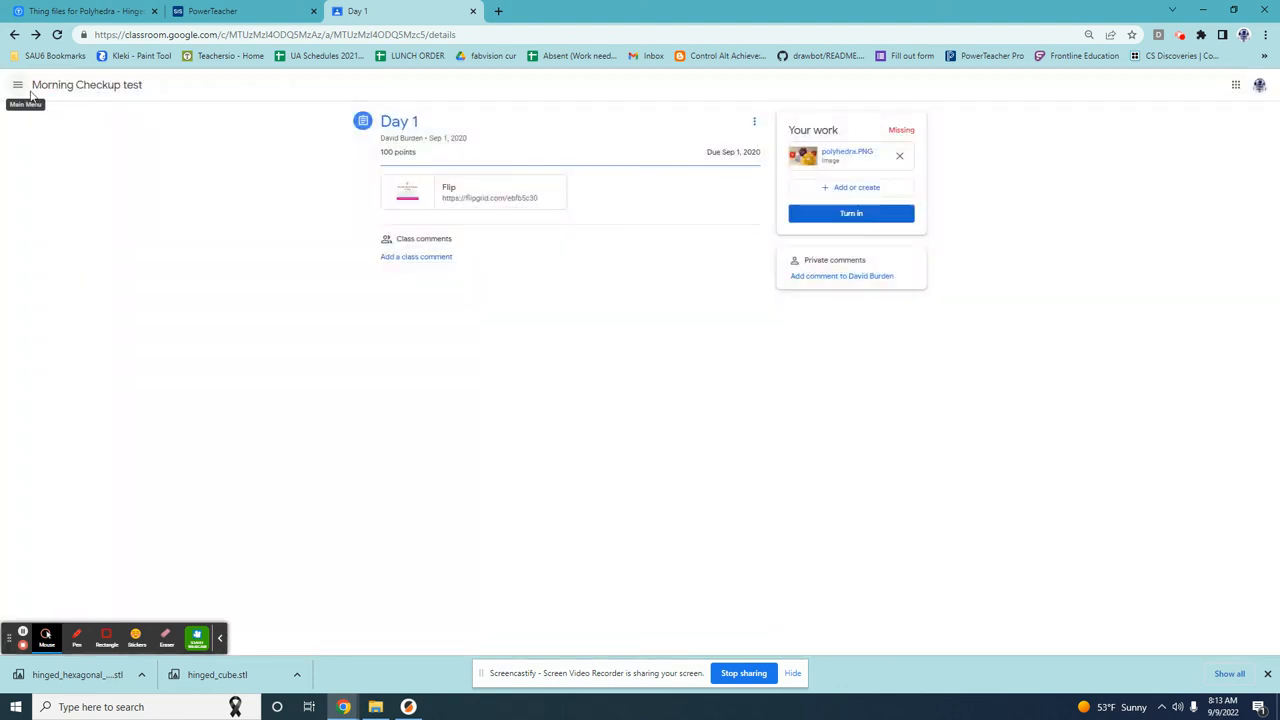
{"action": "mouse_move", "coordinate": [628, 404]}
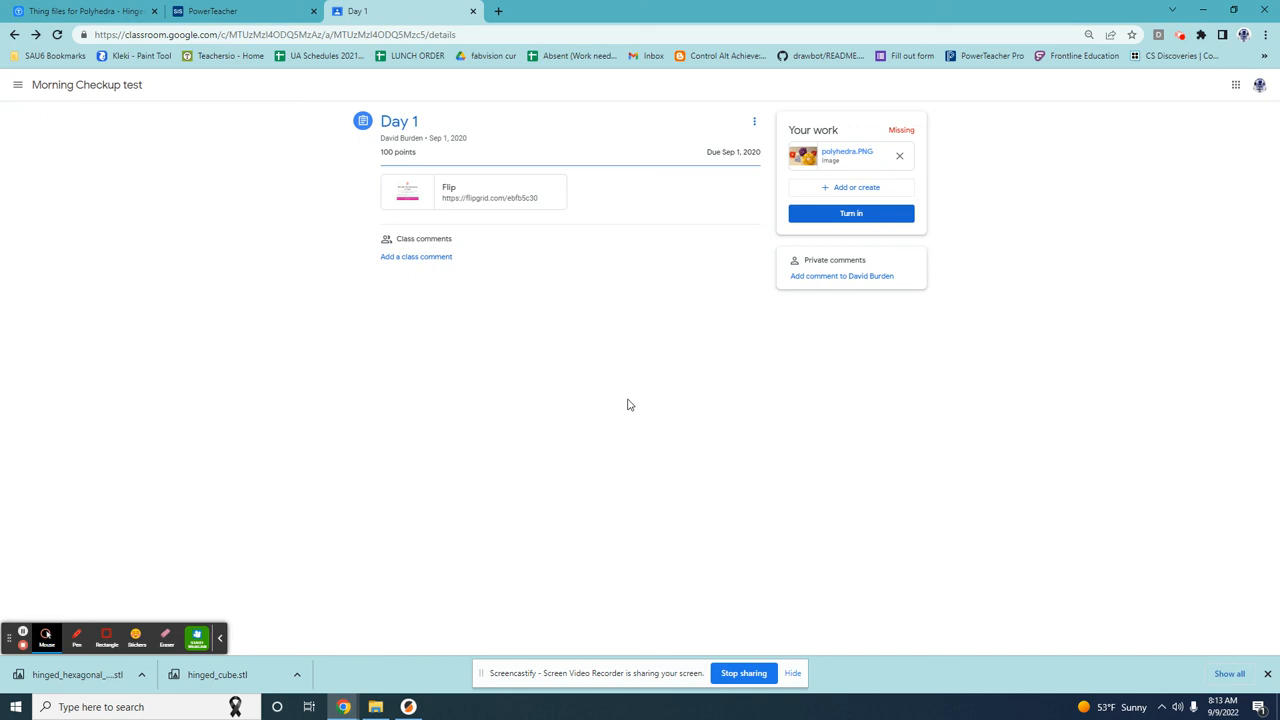